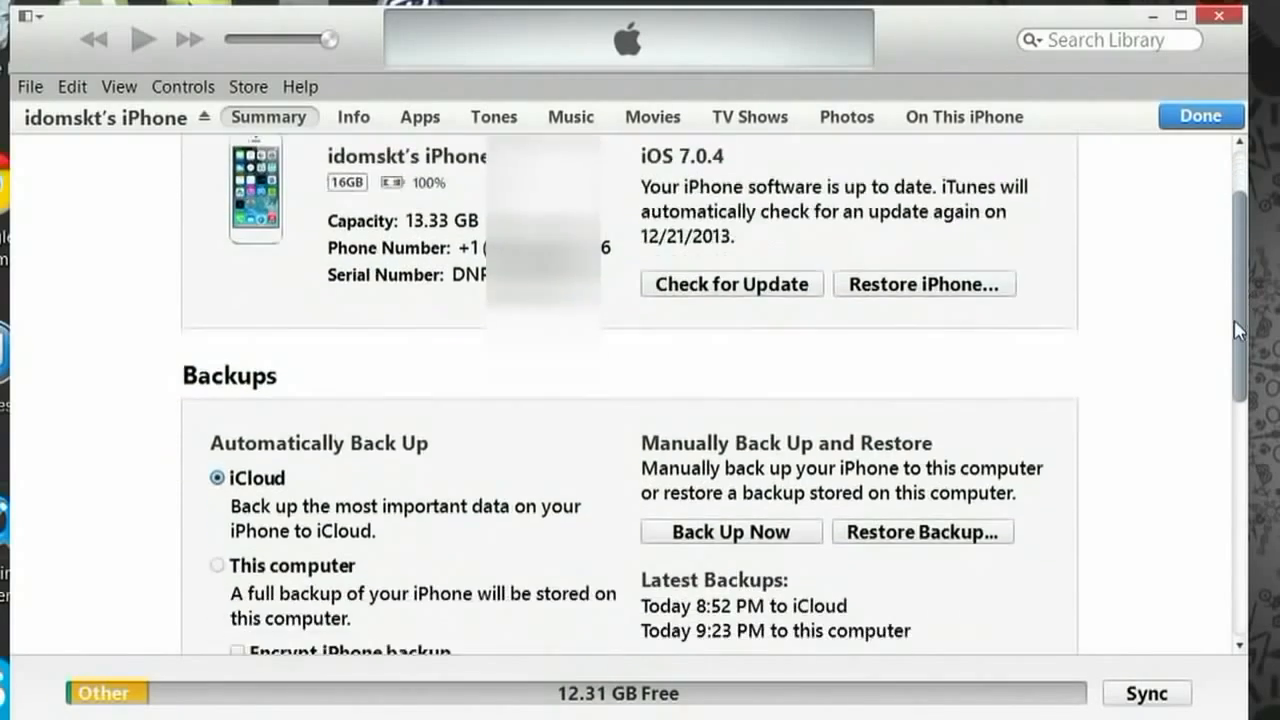
# Choose 'This computer' for automatic iPhone backups and start Back Up Now.
pyautogui.scroll(-3)
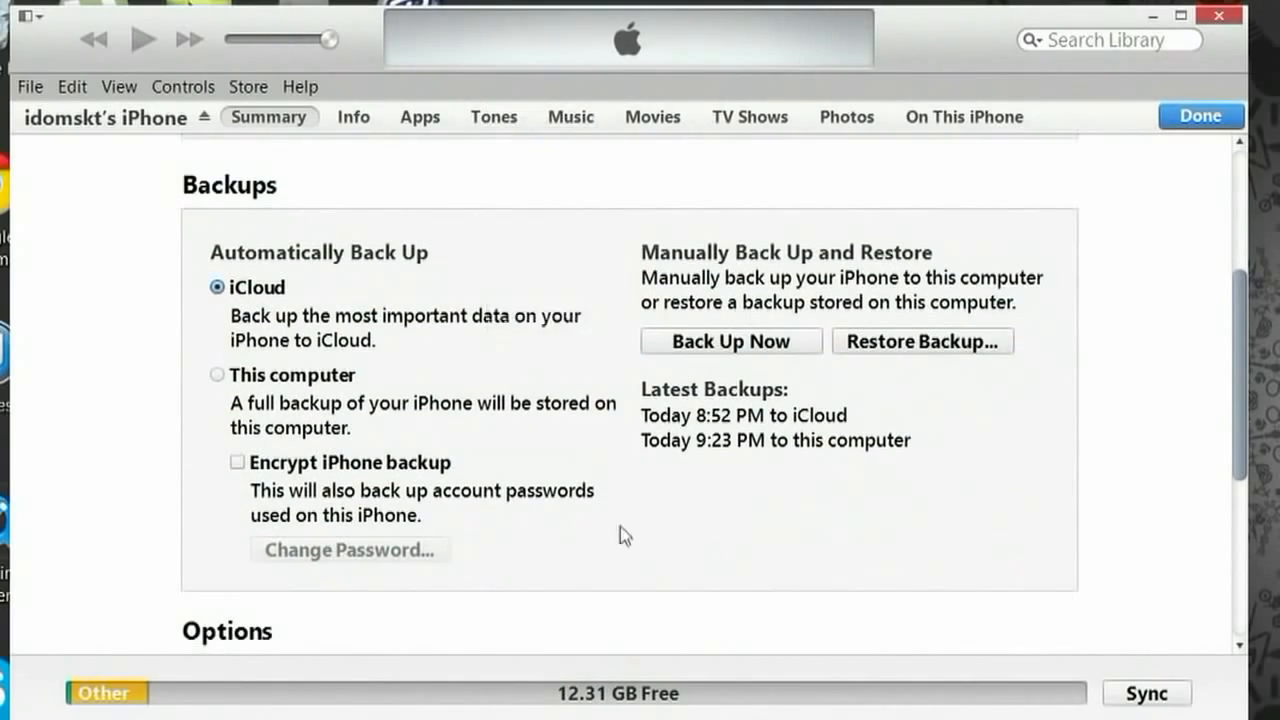
pyautogui.moveTo(232, 296)
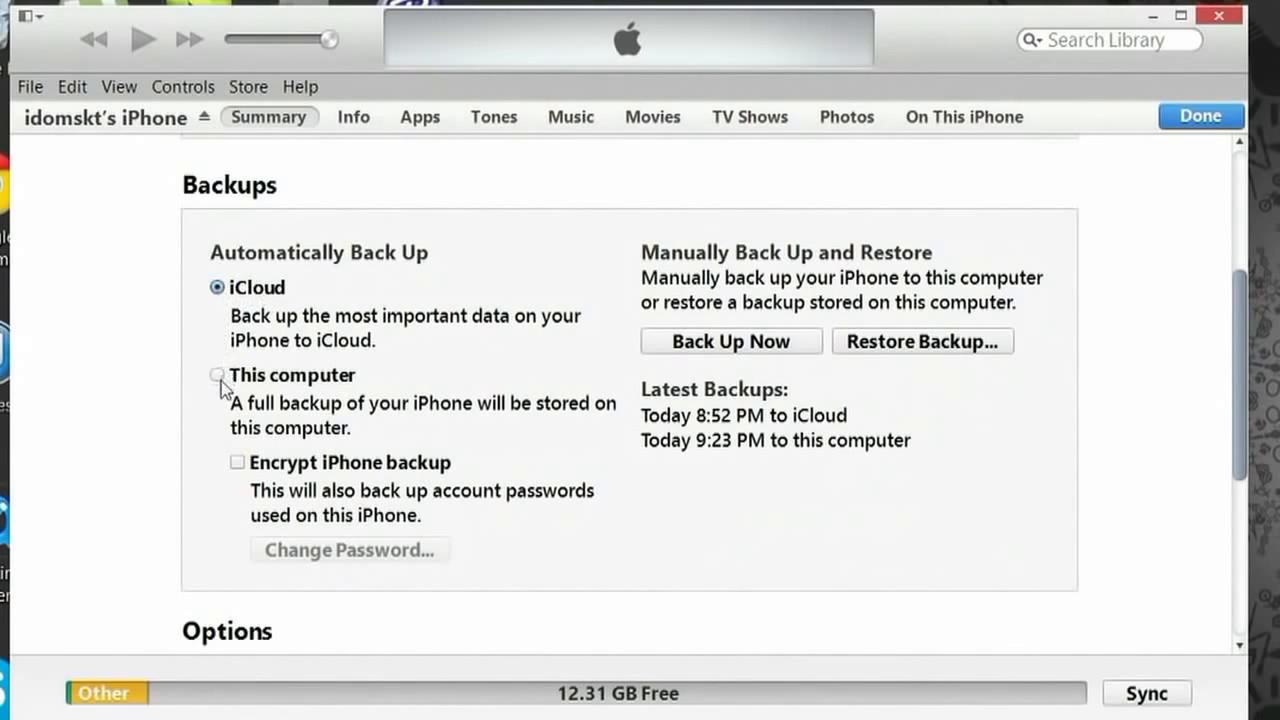
pyautogui.click(217, 375)
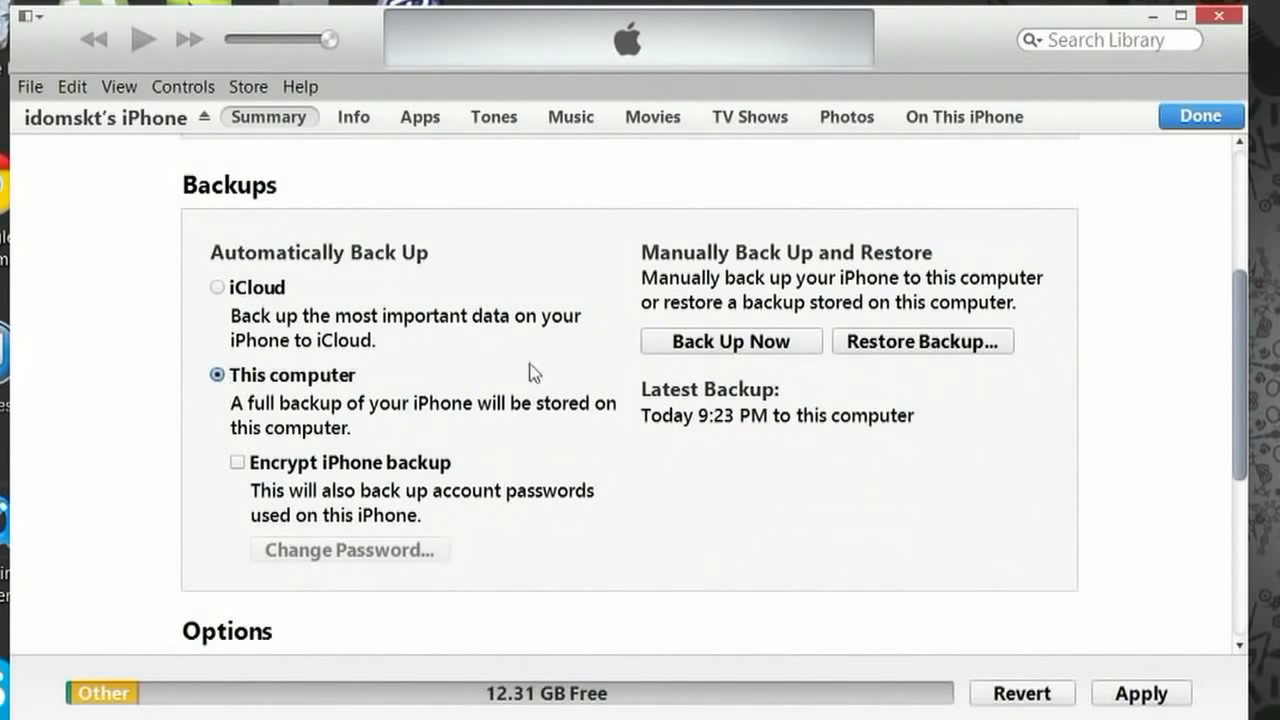
pyautogui.click(731, 341)
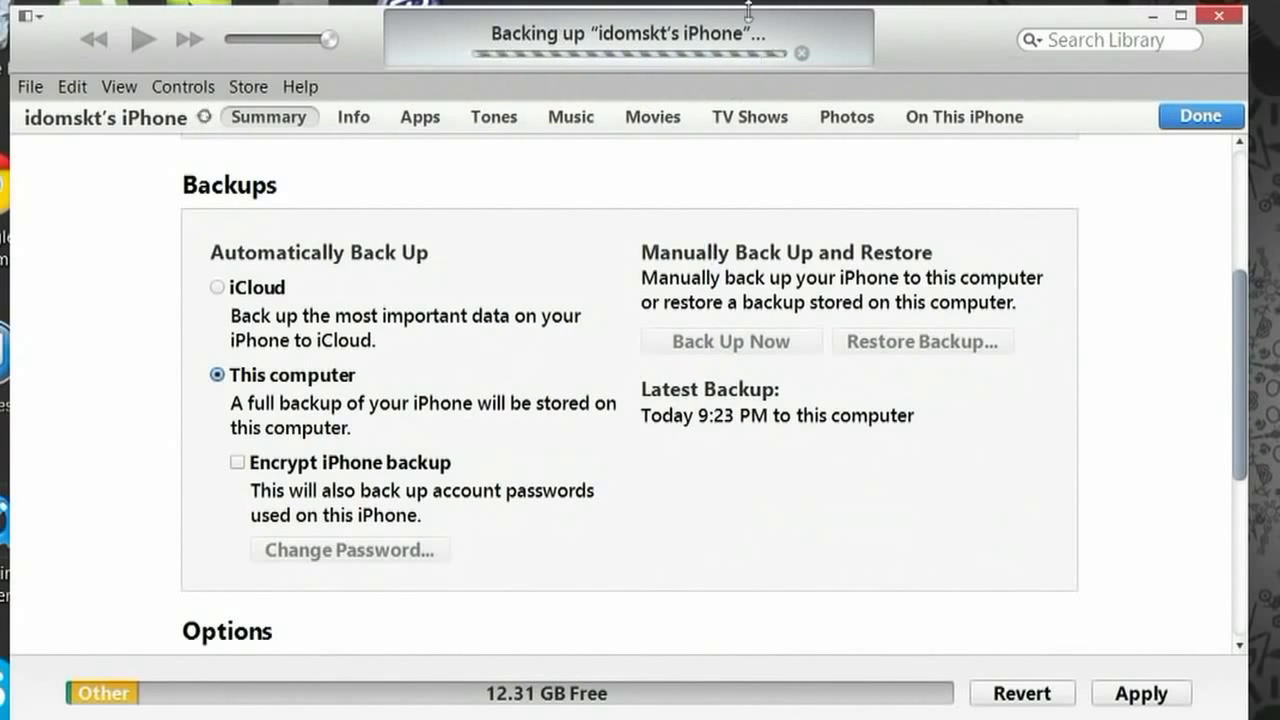
pyautogui.moveTo(590, 357)
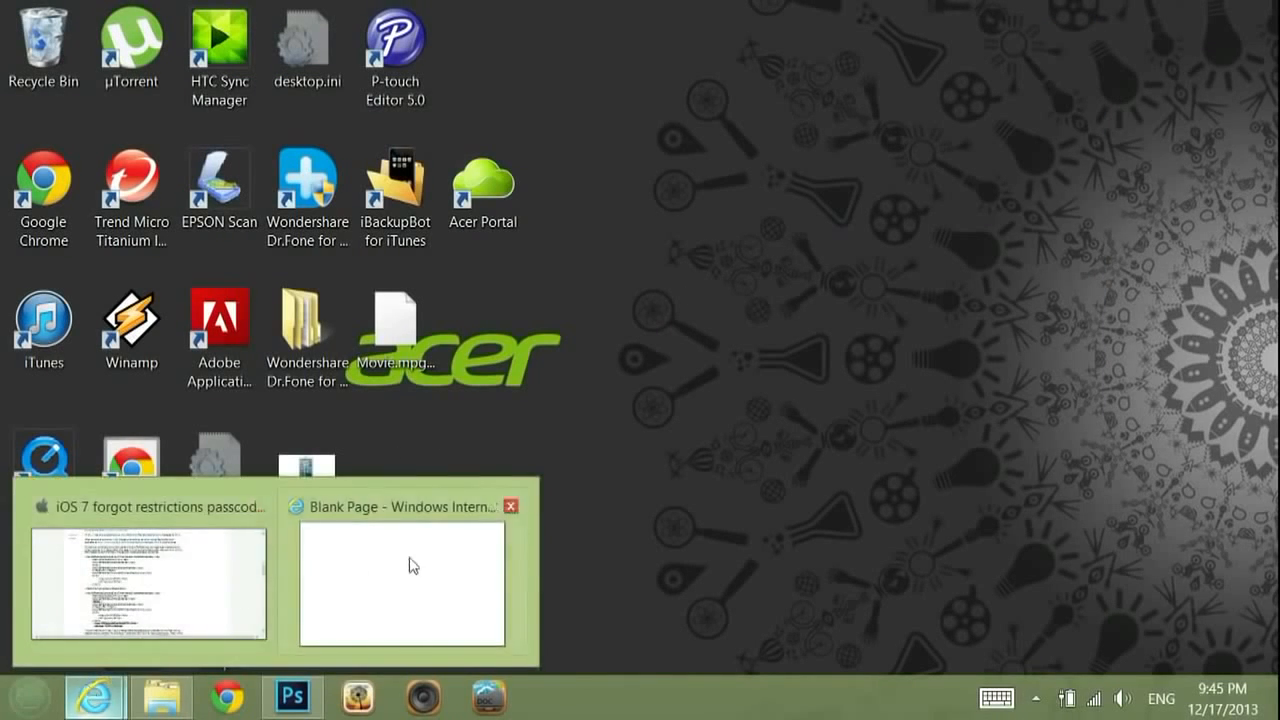
# Bring up the browser and go to icopybot.com's Download page.
pyautogui.click(401, 585)
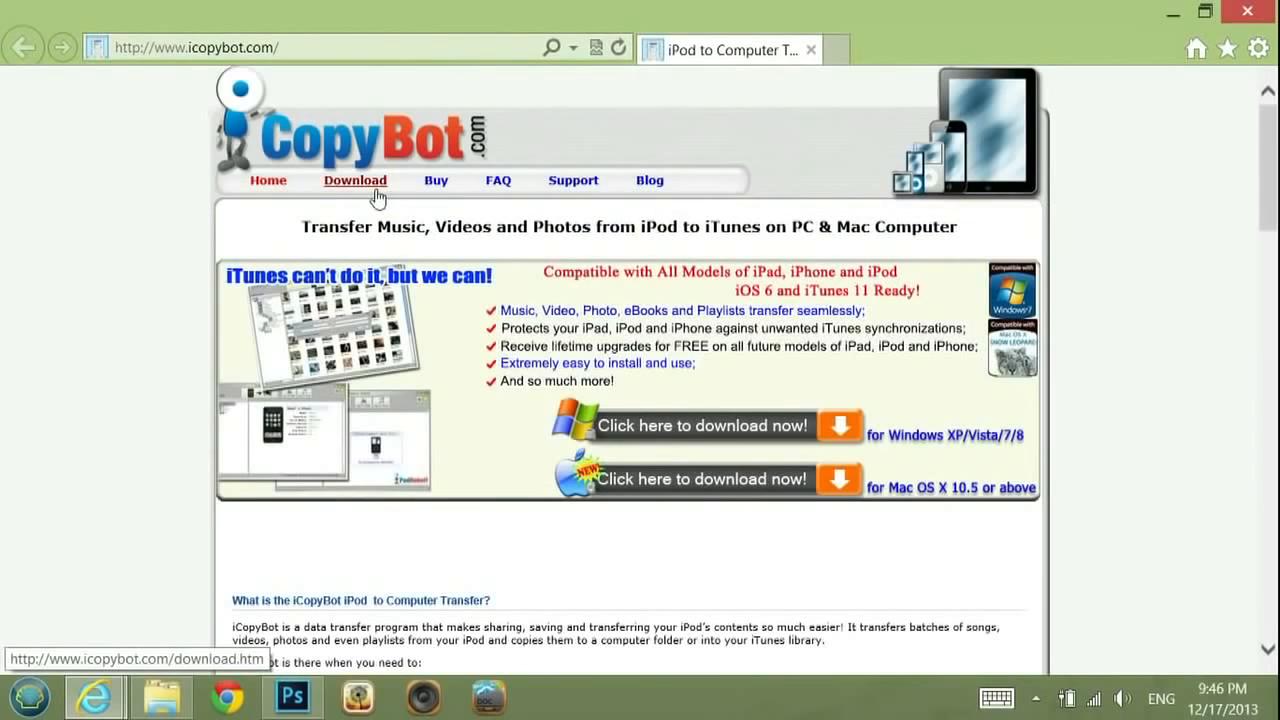
pyautogui.click(355, 180)
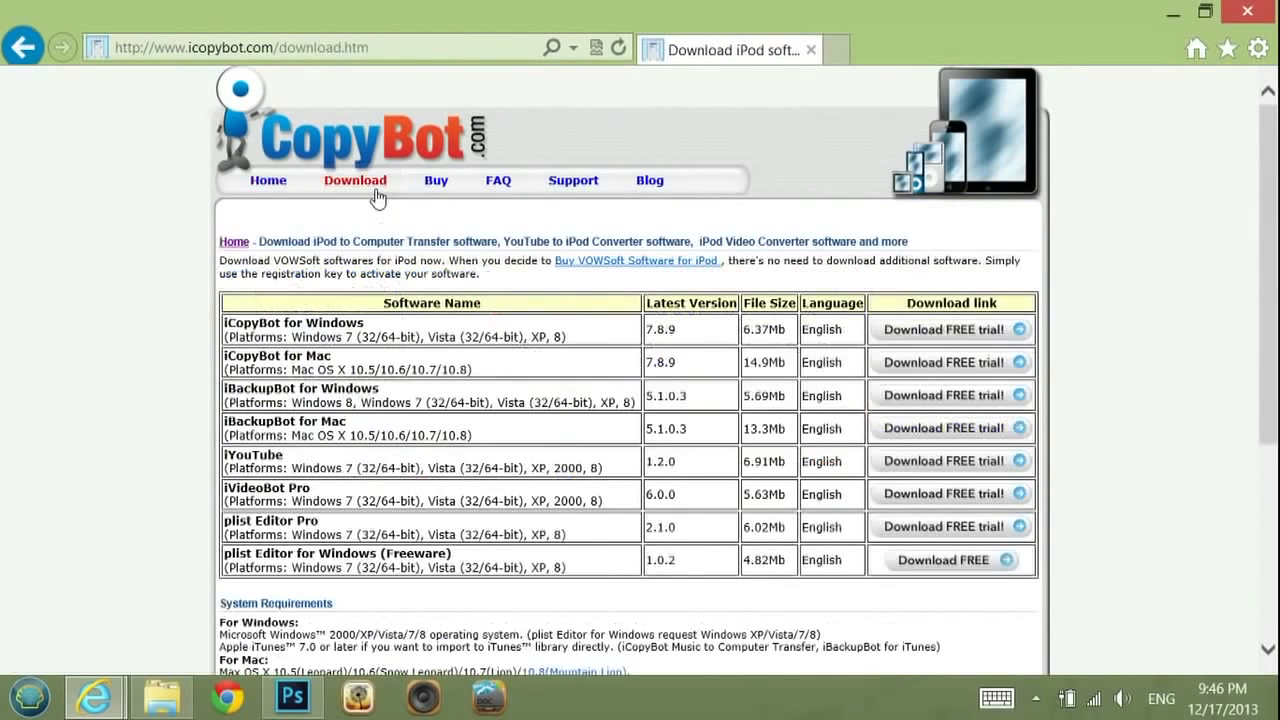
pyautogui.moveTo(332, 352)
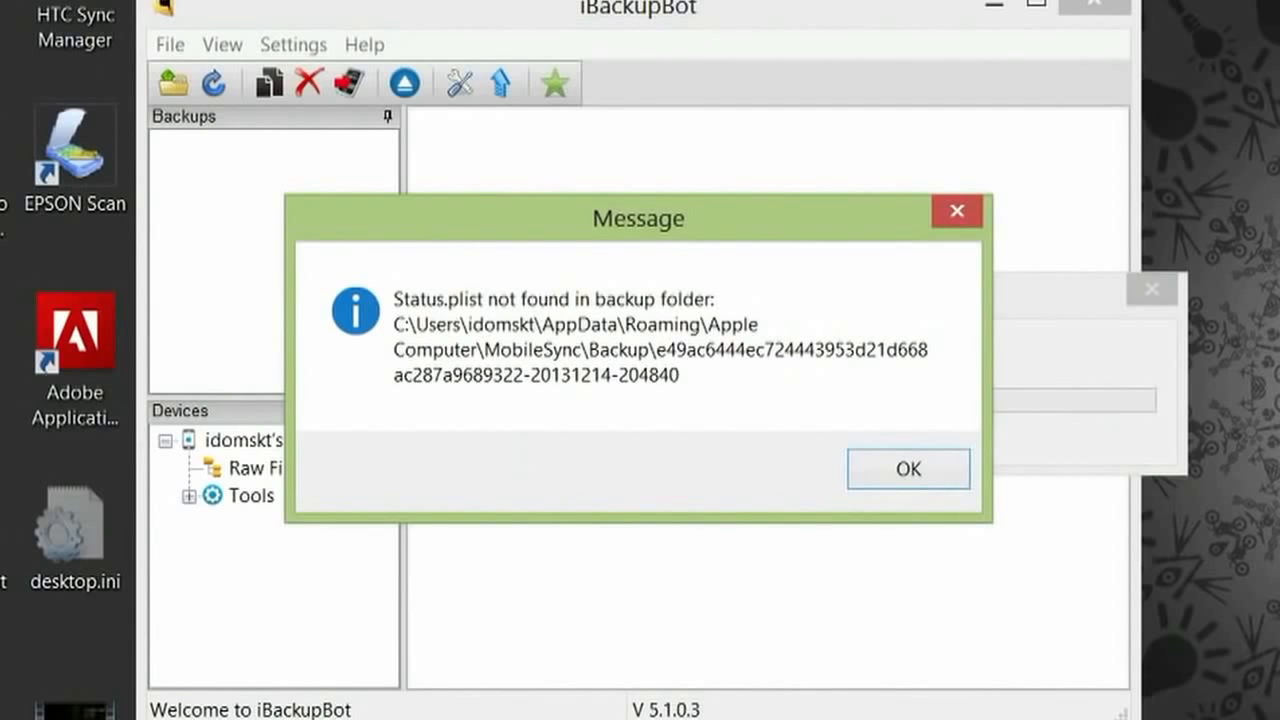
pyautogui.moveTo(1105, 455)
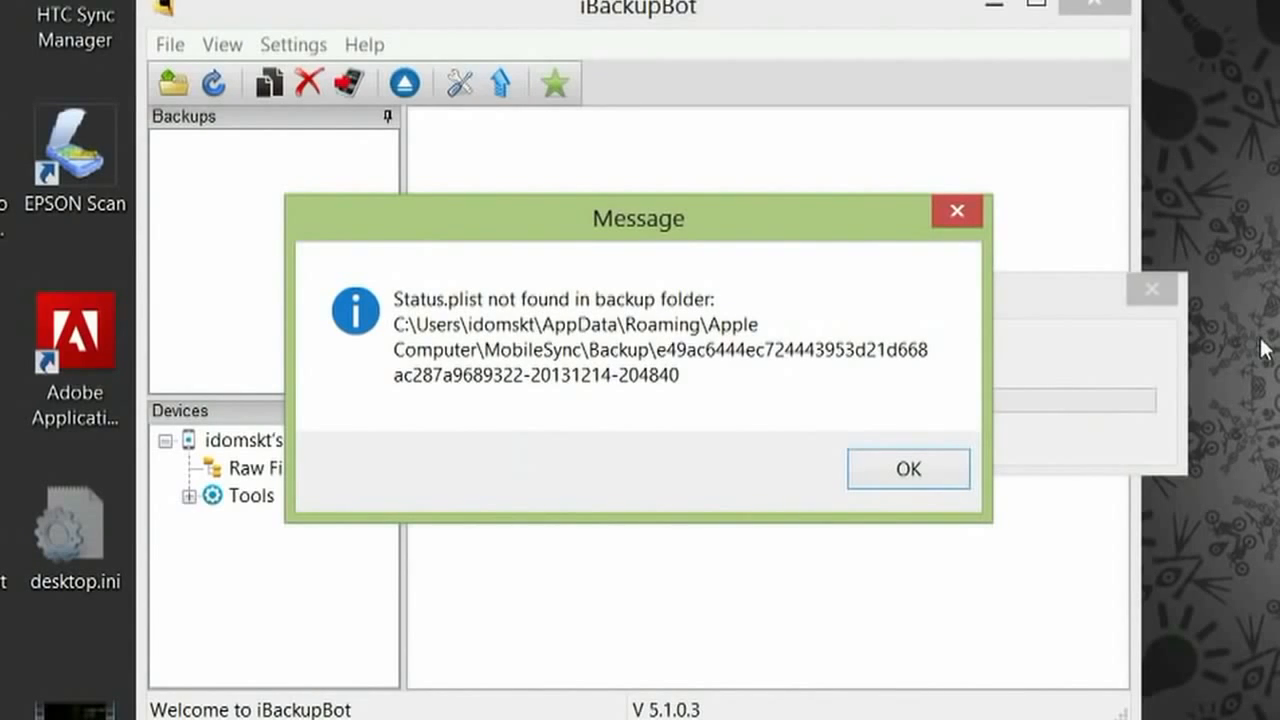
pyautogui.moveTo(1047, 368)
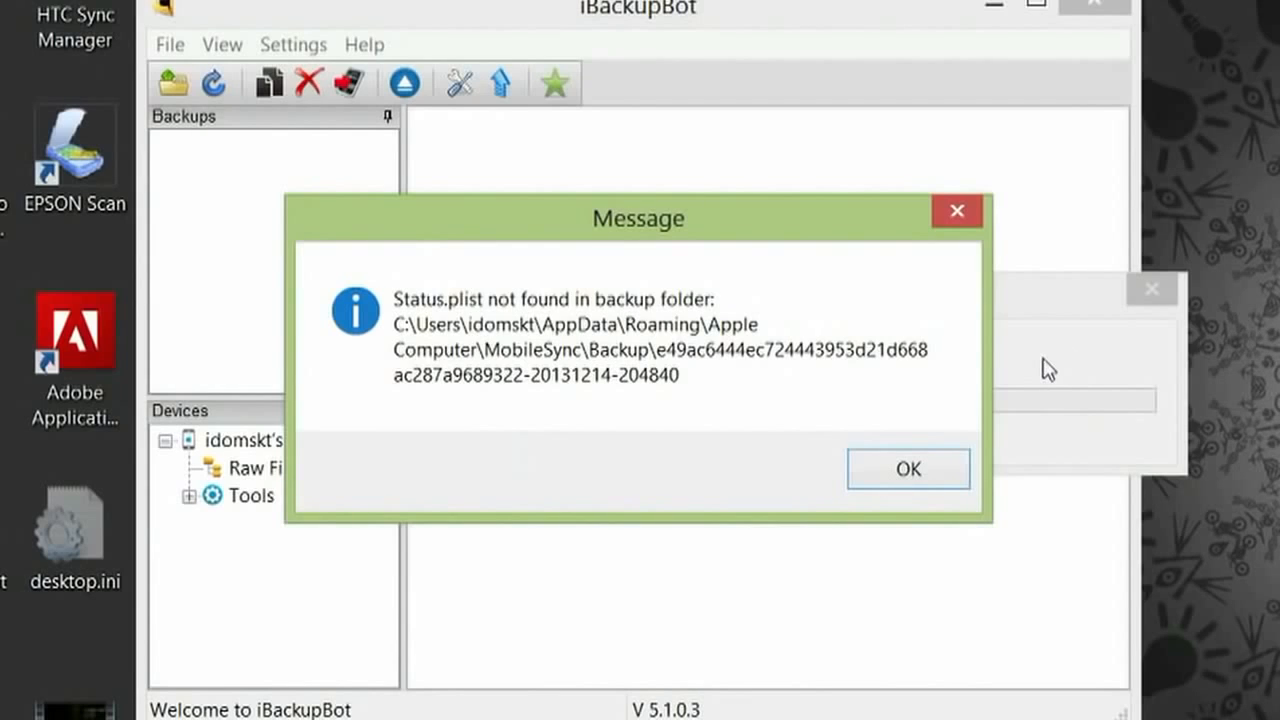
pyautogui.moveTo(795, 303)
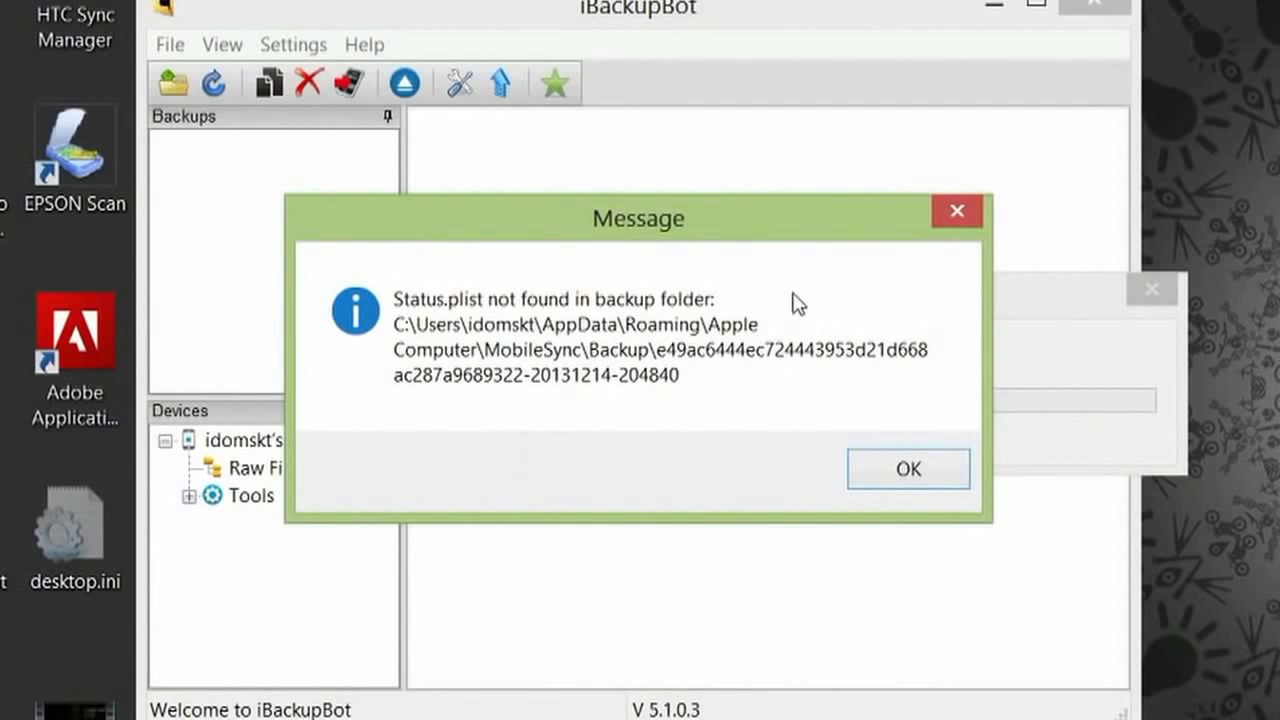
# Dismiss the 'Status.plist not found' and 'can't load device info' messages with OK.
pyautogui.click(908, 468)
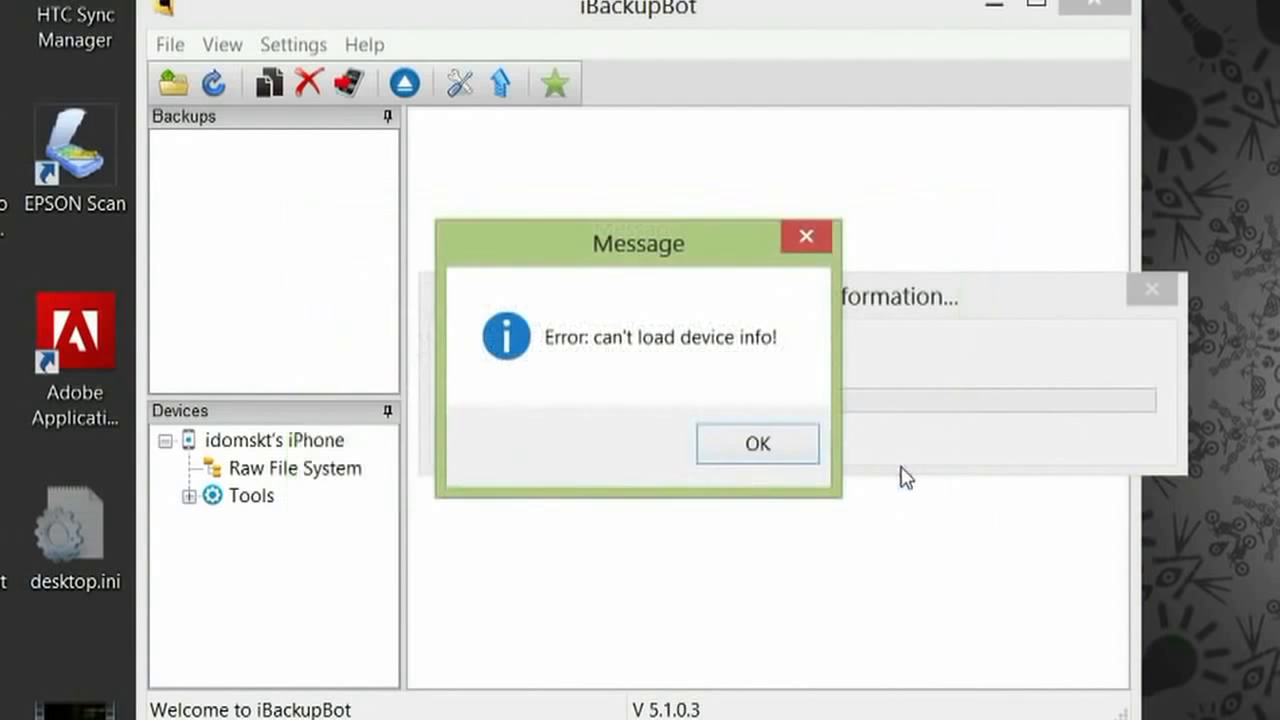
pyautogui.click(757, 443)
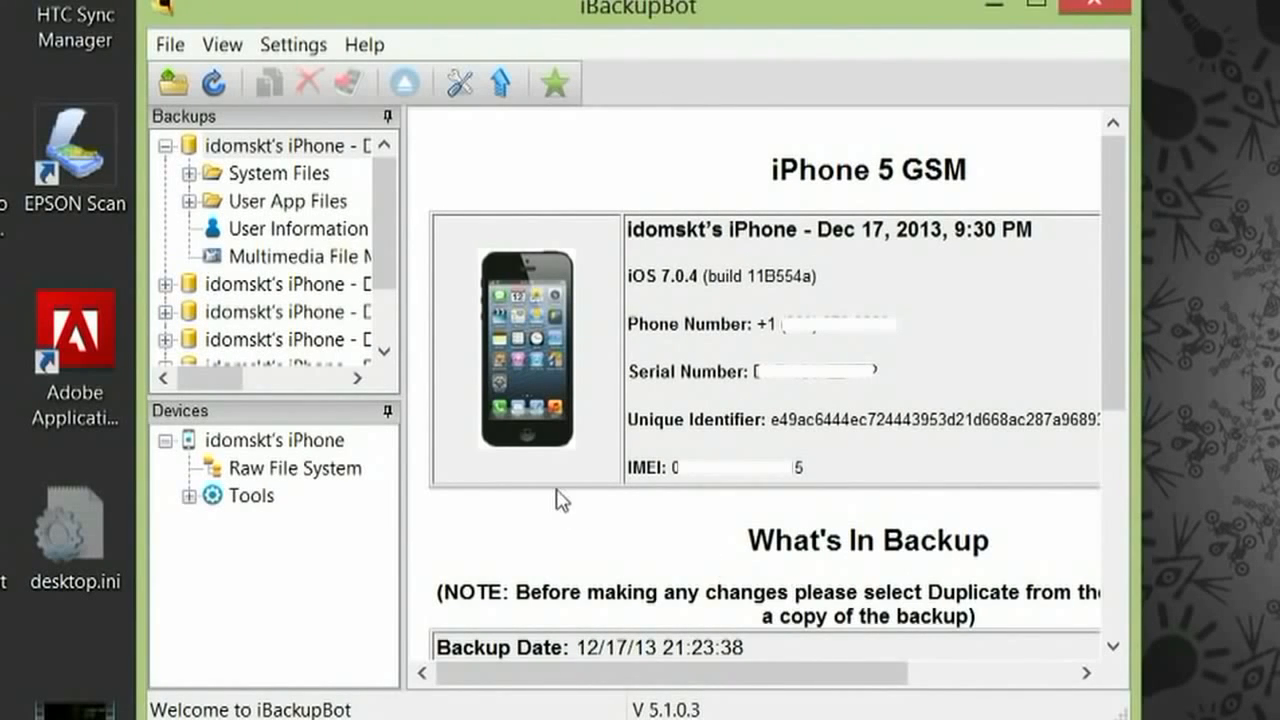
pyautogui.moveTo(508, 190)
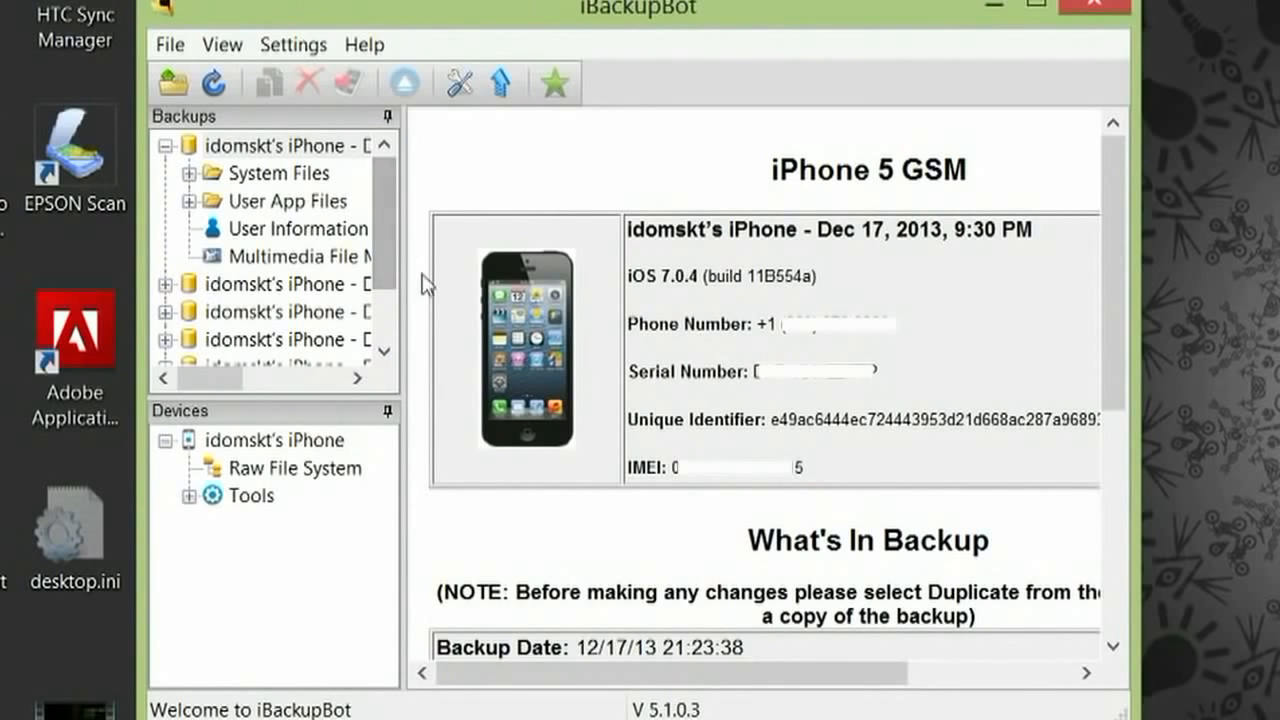
# Select the Dec 17 iPhone backup and expand System Files > HomeDomain > Library > Preferences.
pyautogui.click(280, 145)
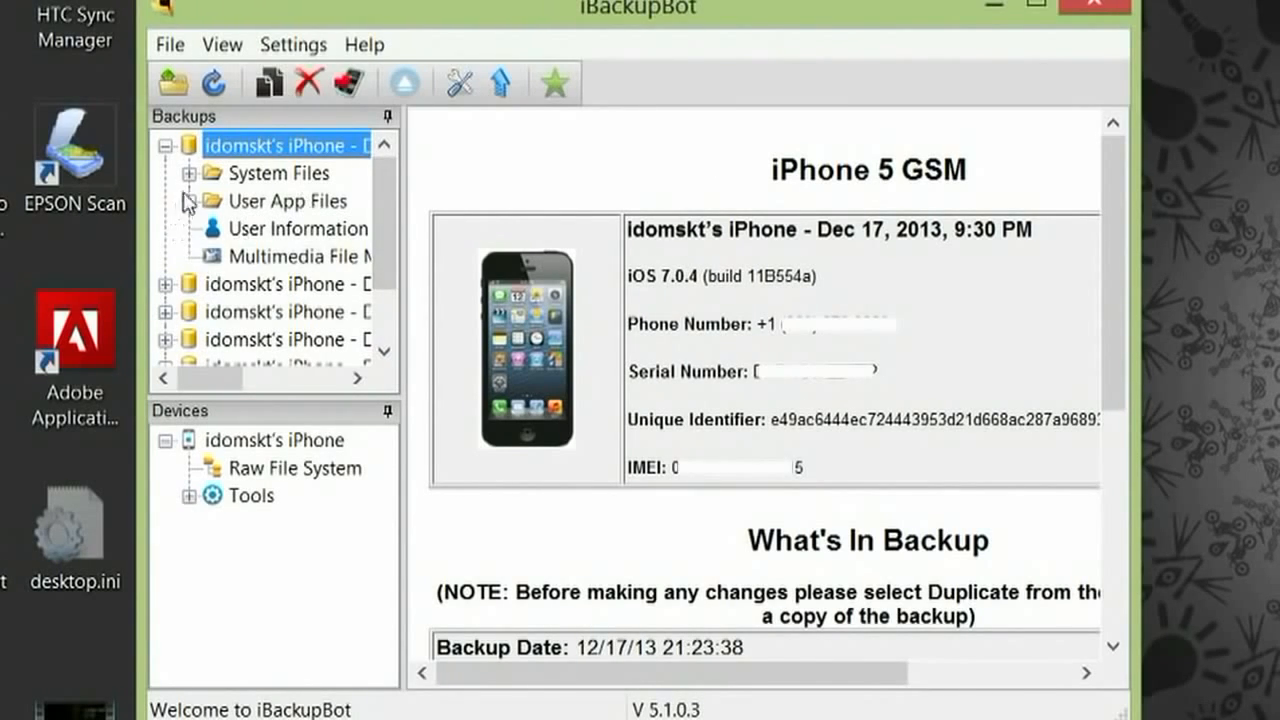
pyautogui.click(190, 172)
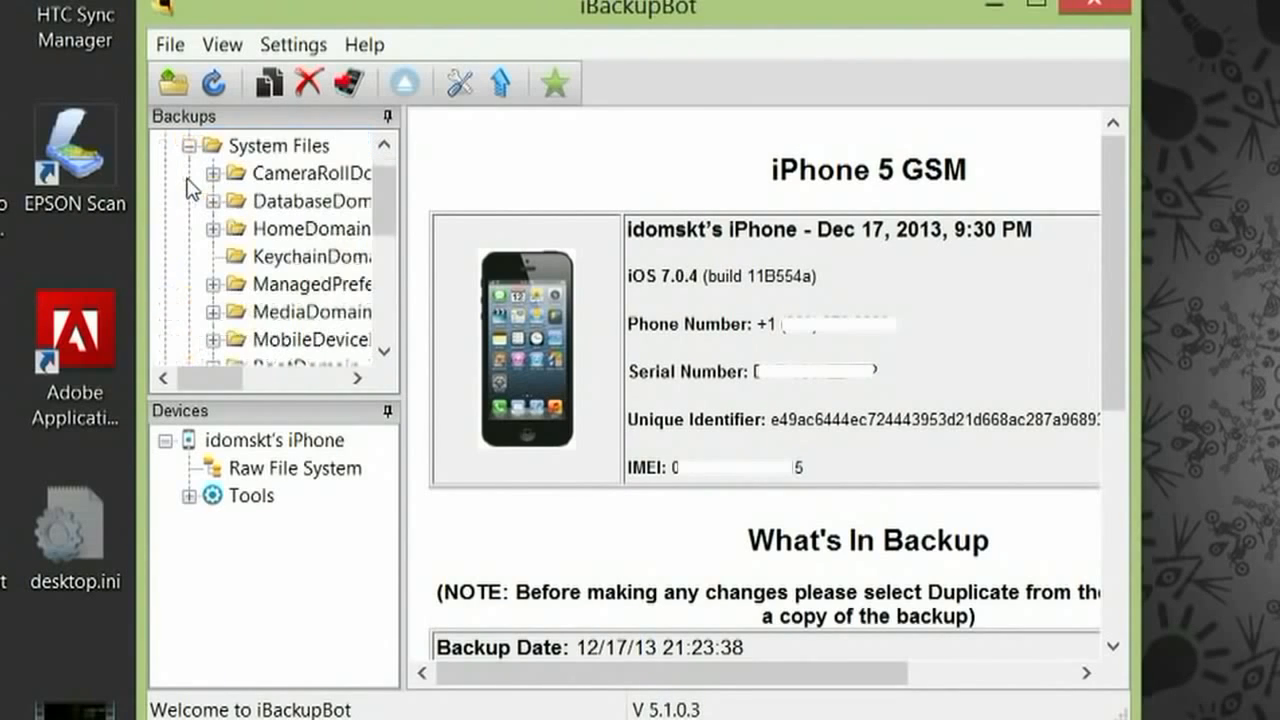
pyautogui.click(213, 229)
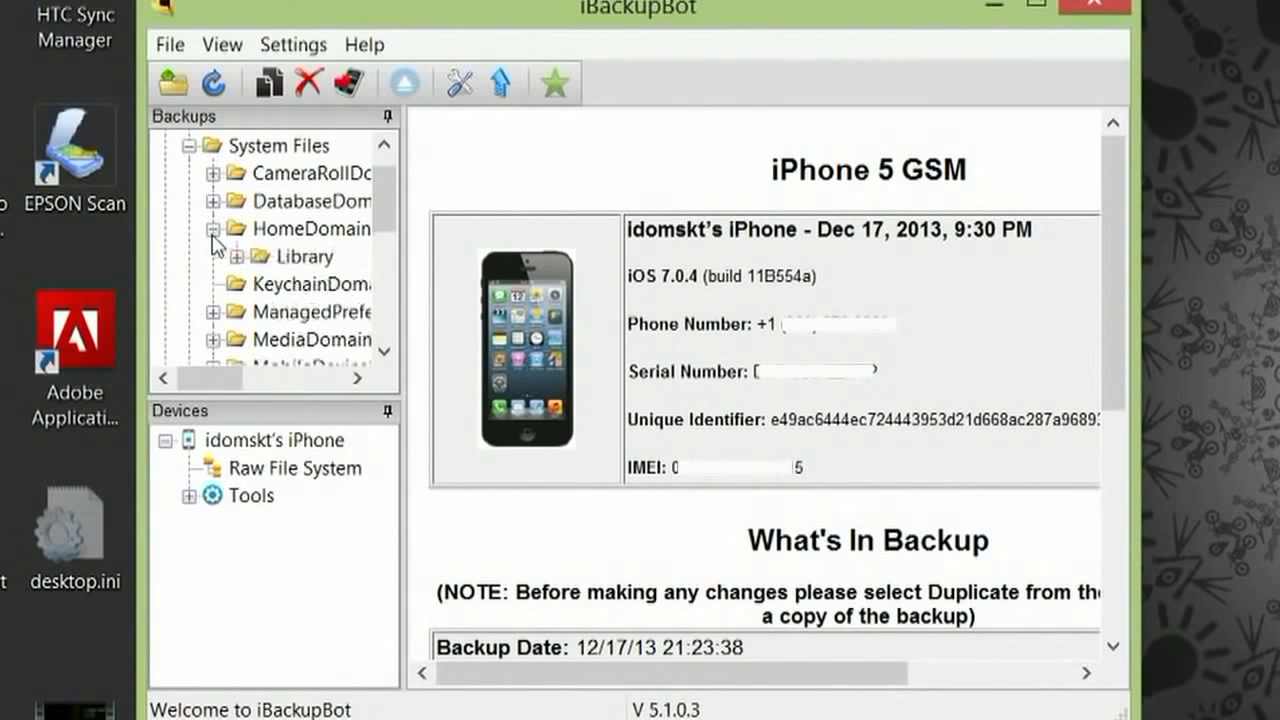
pyautogui.moveTo(245, 275)
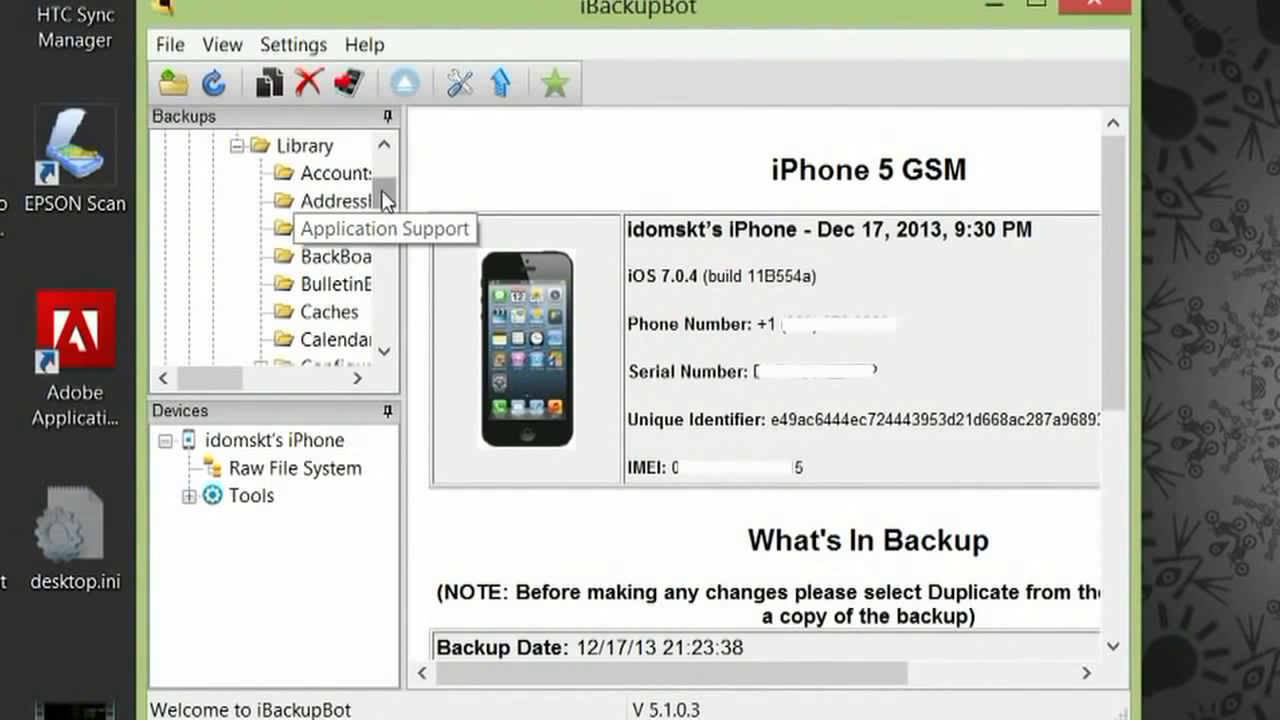
pyautogui.scroll(-3)
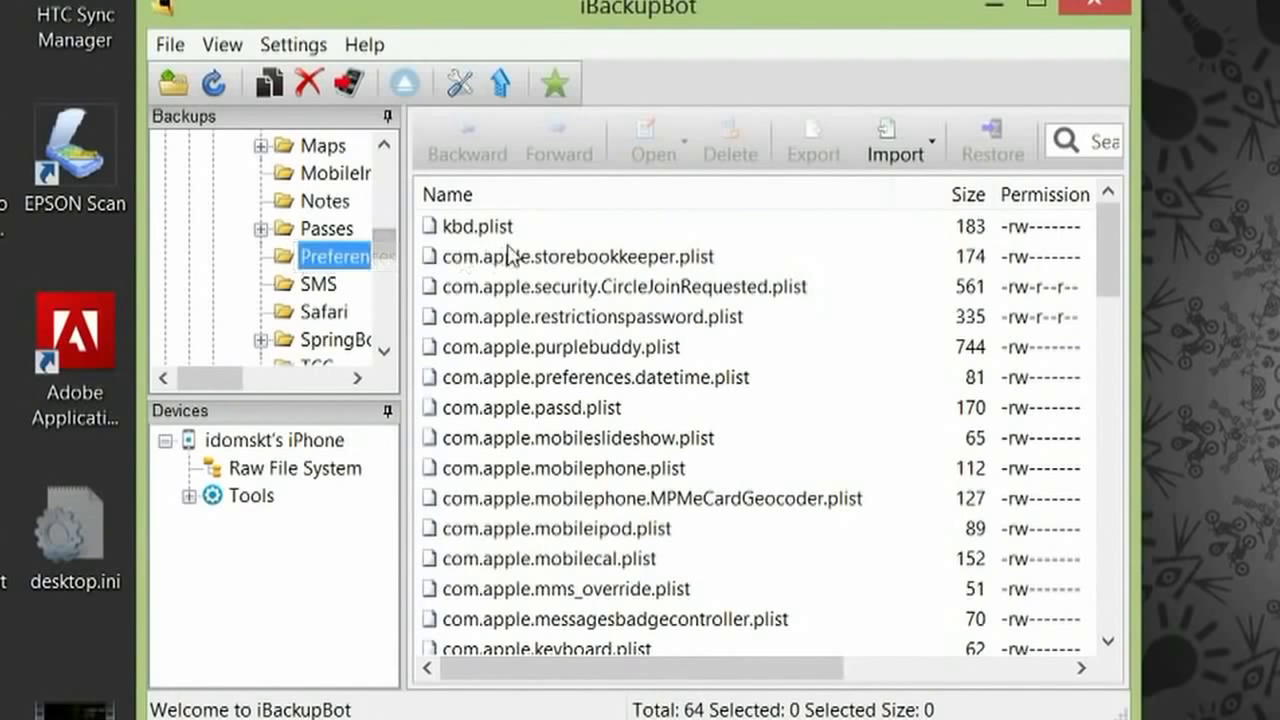
pyautogui.moveTo(665, 570)
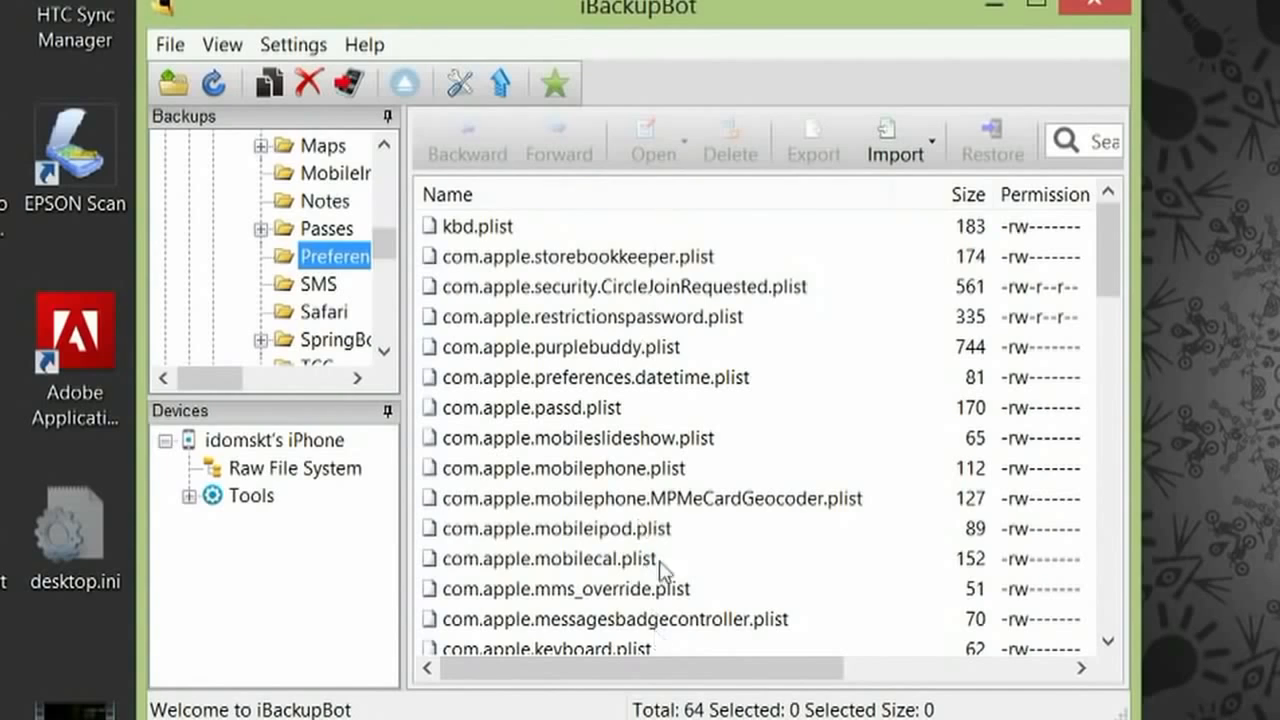
pyautogui.moveTo(1090, 355)
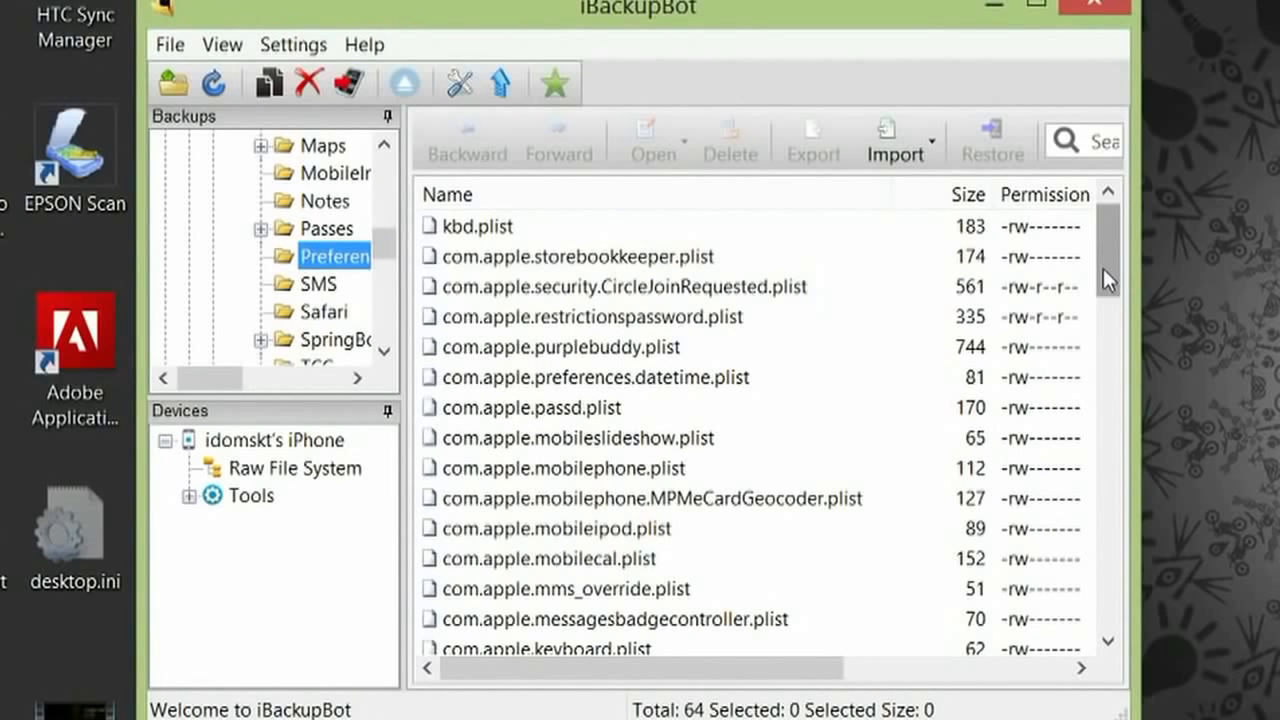
# Filter Preferences by 'spring', open com.apple.springboard.plist and cancel the Register trial prompt.
pyautogui.scroll(-3)
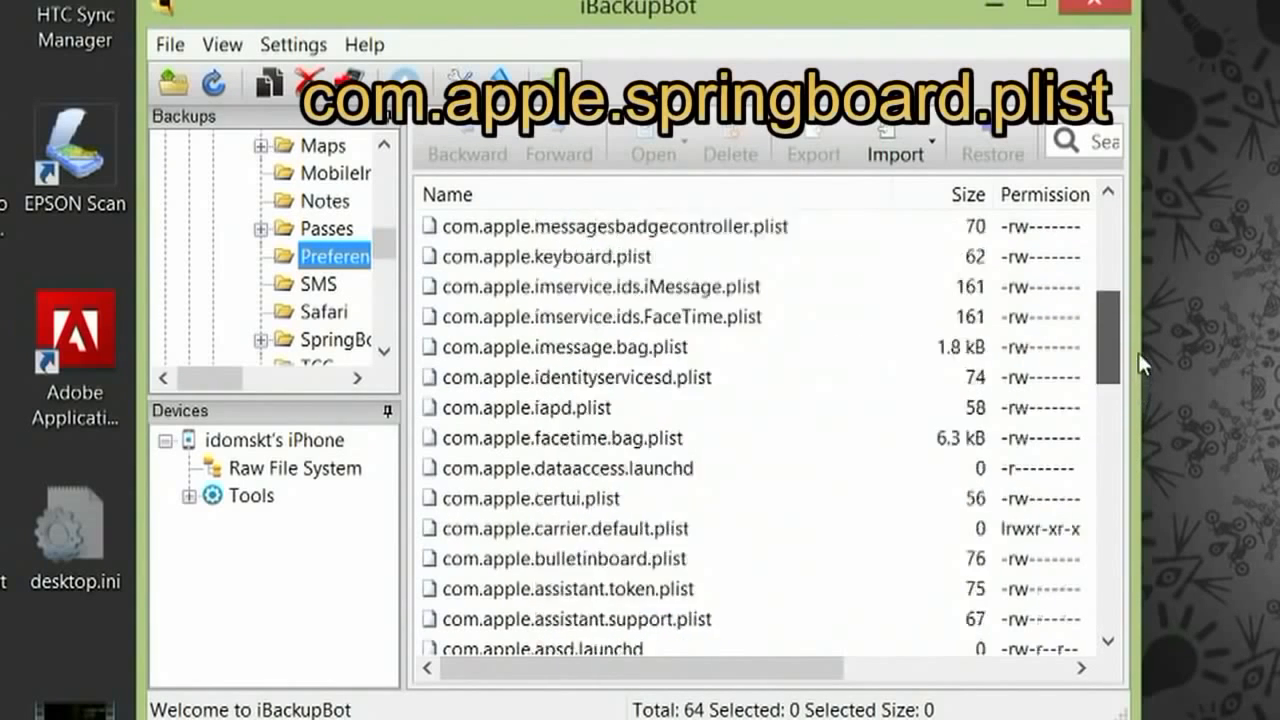
pyautogui.scroll(3)
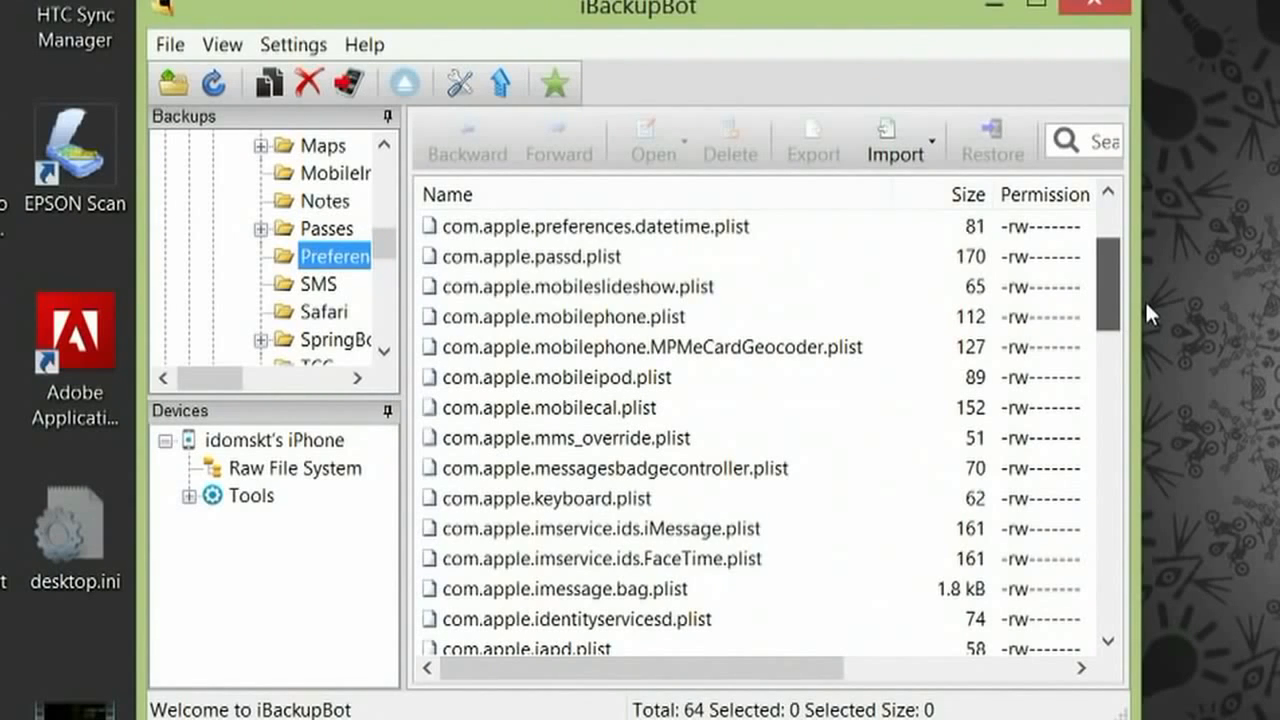
pyautogui.scroll(3)
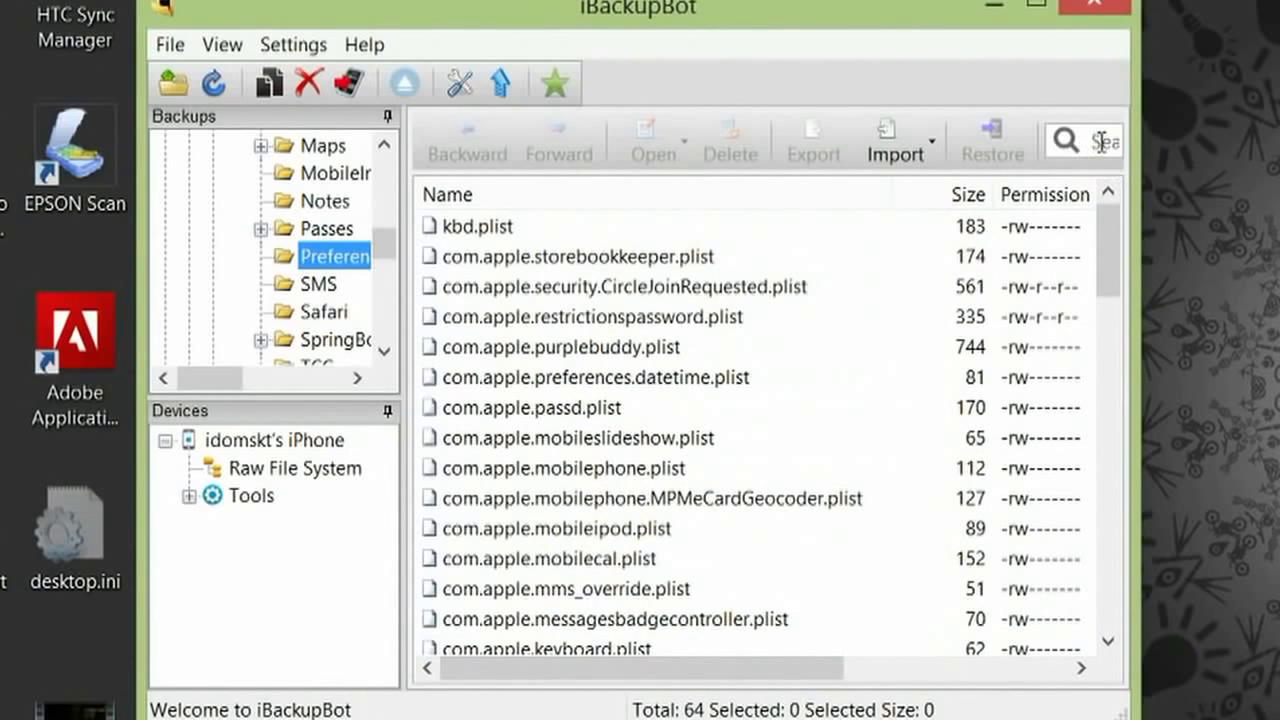
pyautogui.write('s')
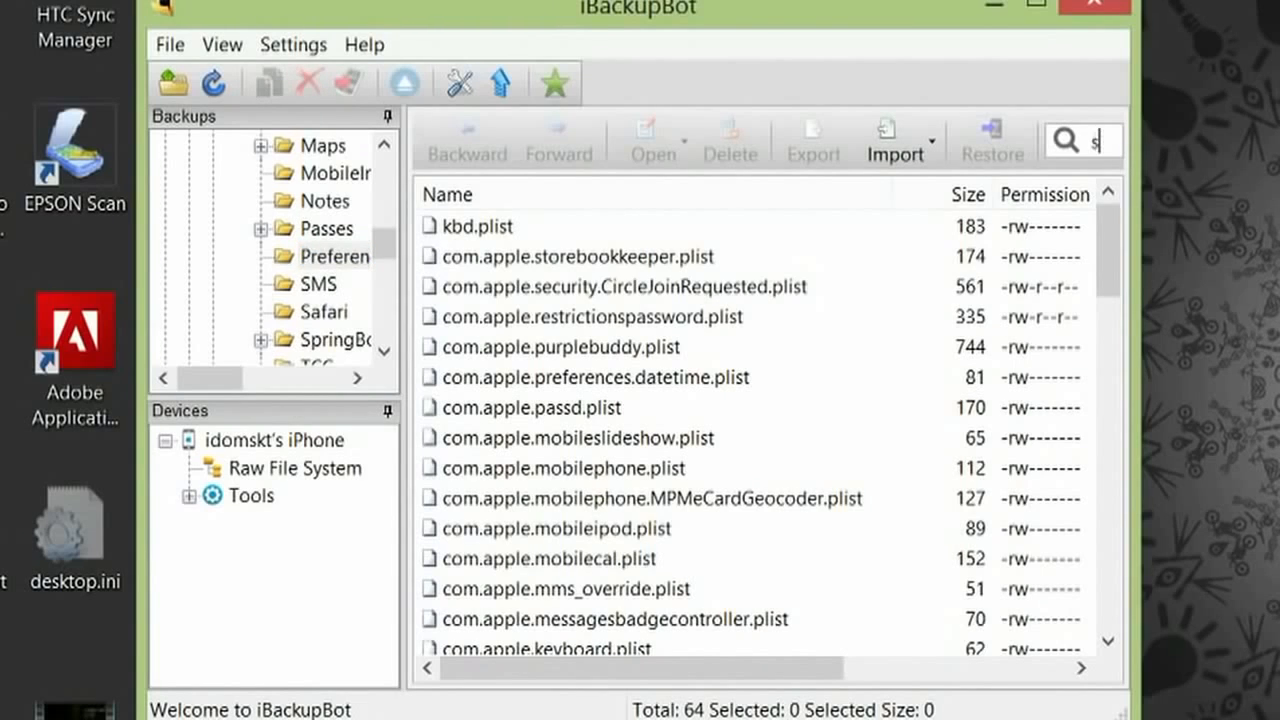
pyautogui.write('rin')
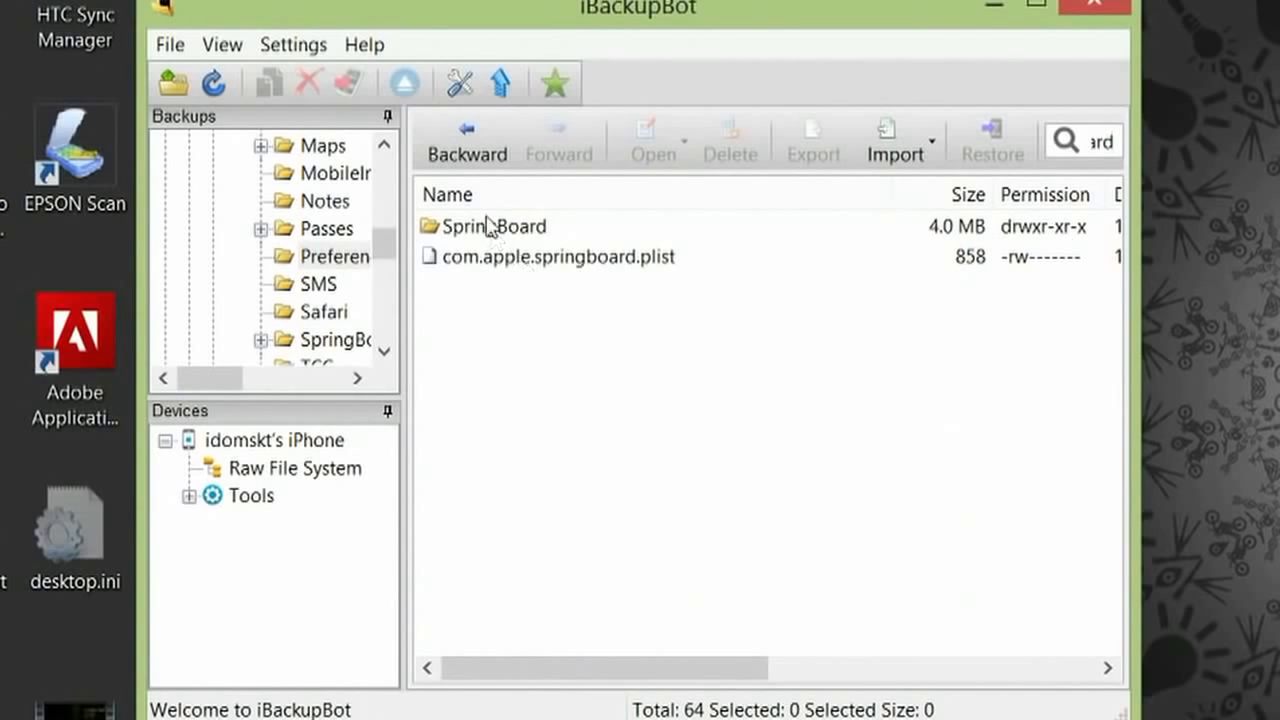
pyautogui.moveTo(478, 252)
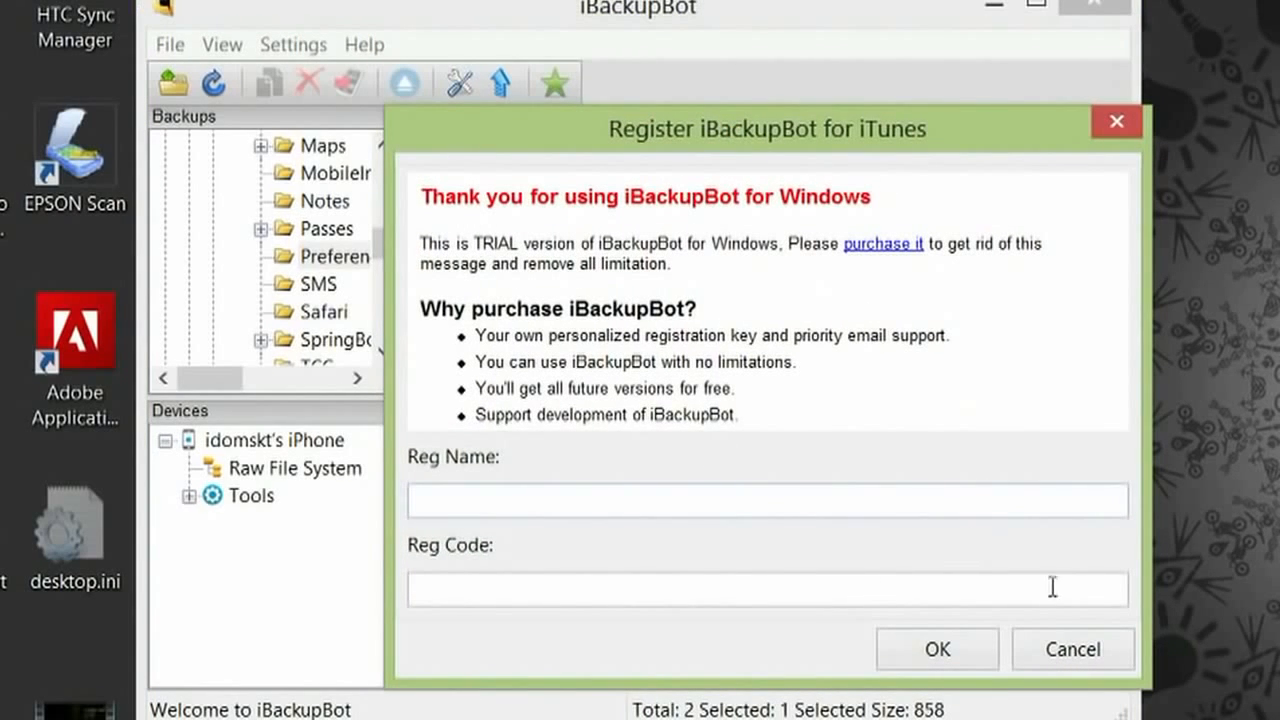
pyautogui.moveTo(1072, 649)
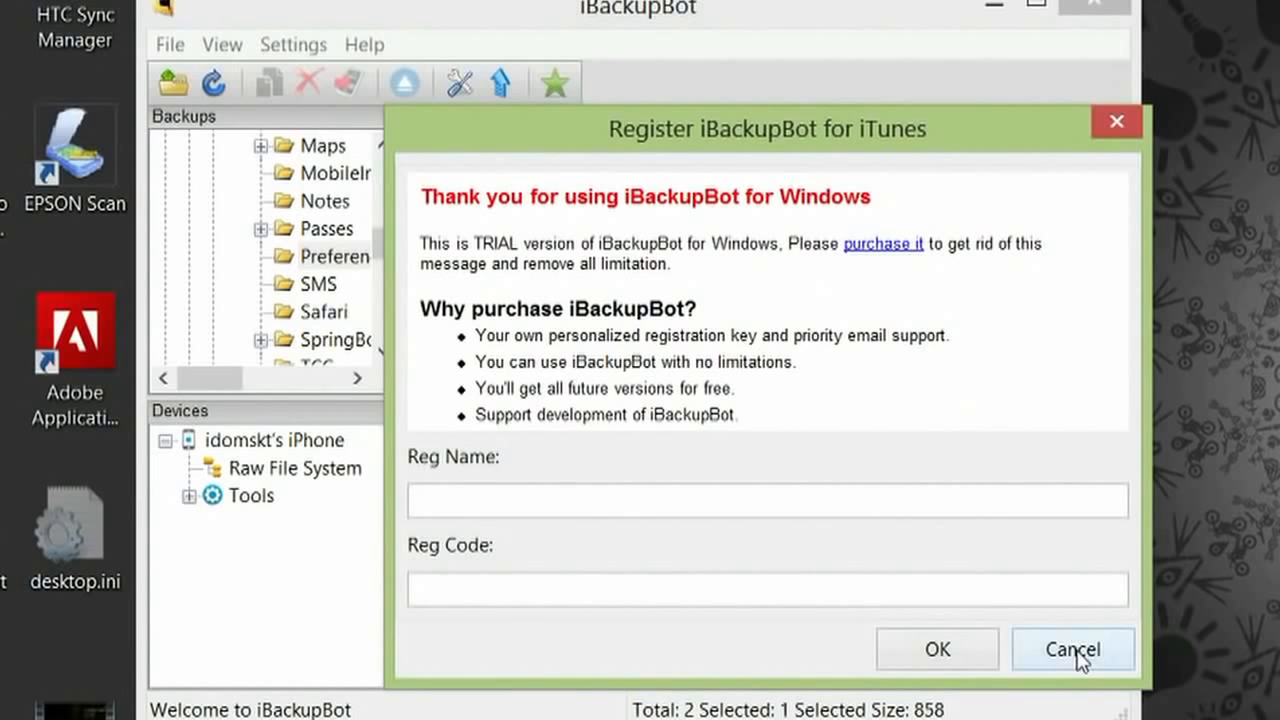
pyautogui.click(1072, 649)
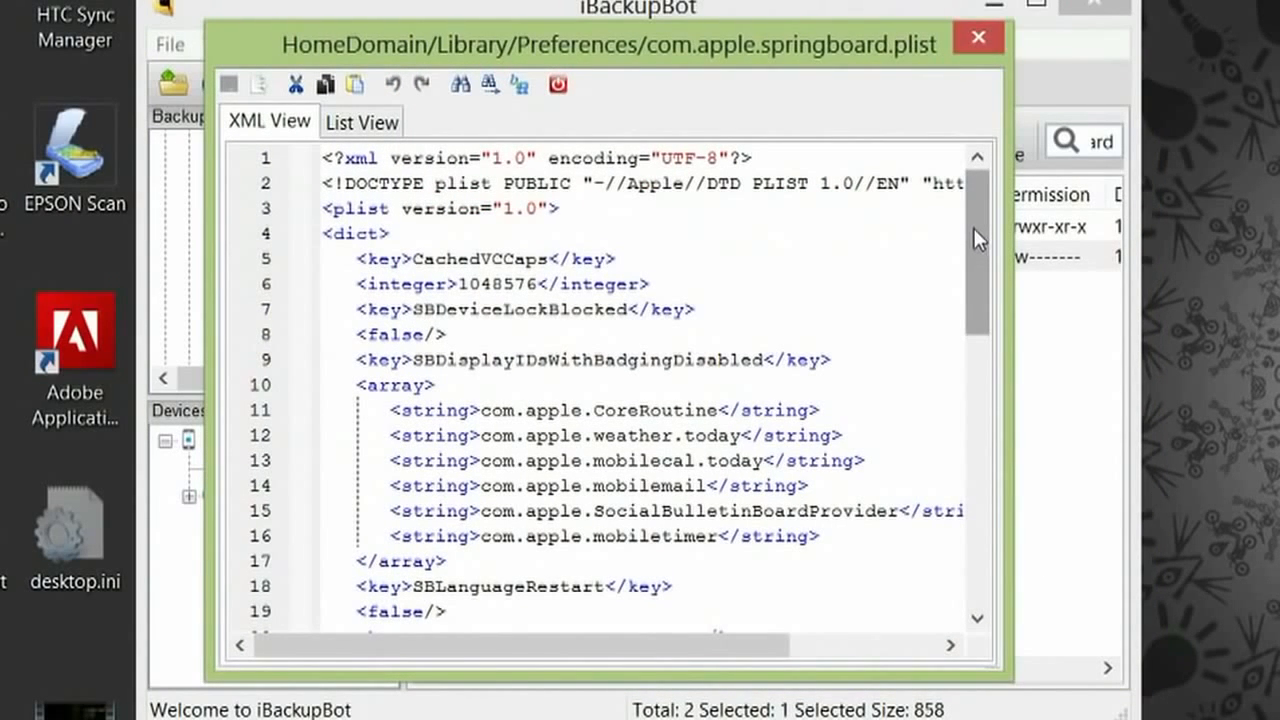
# In XML View, change SBParentalControlsEnabled to <false/> and FailedAttempts from 5 to 0.
pyautogui.scroll(-3)
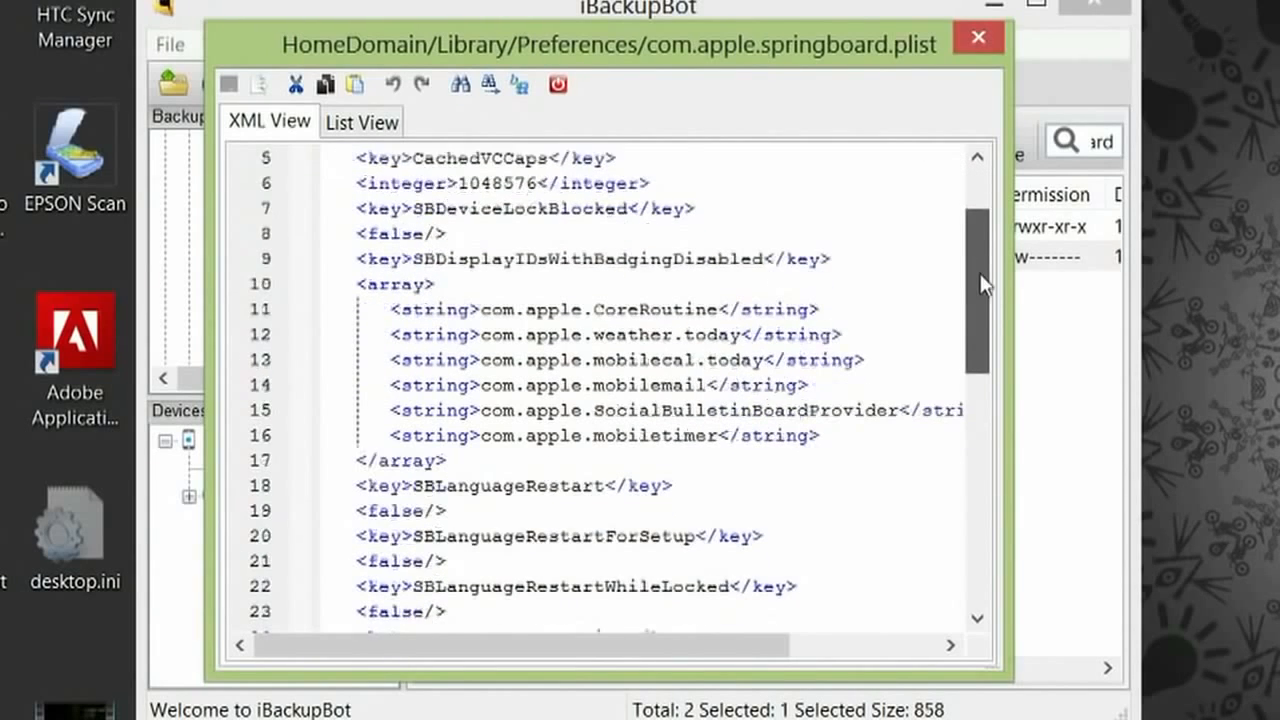
pyautogui.scroll(-3)
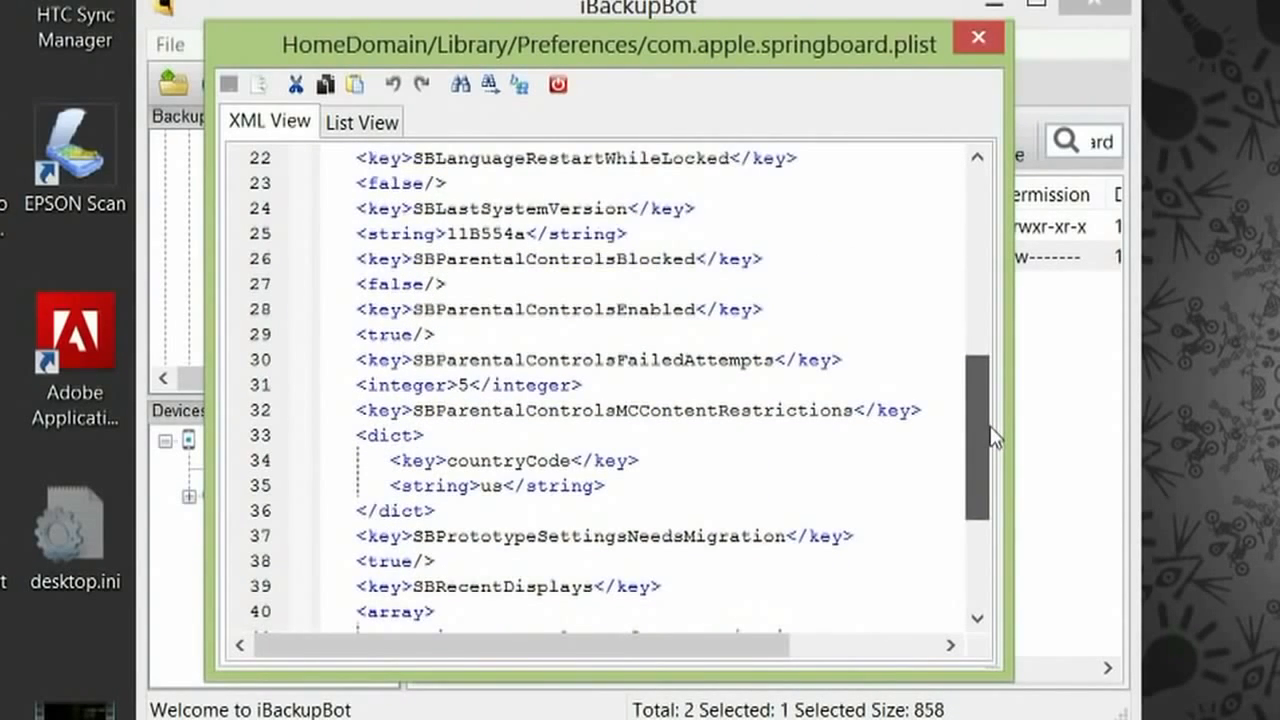
pyautogui.scroll(-3)
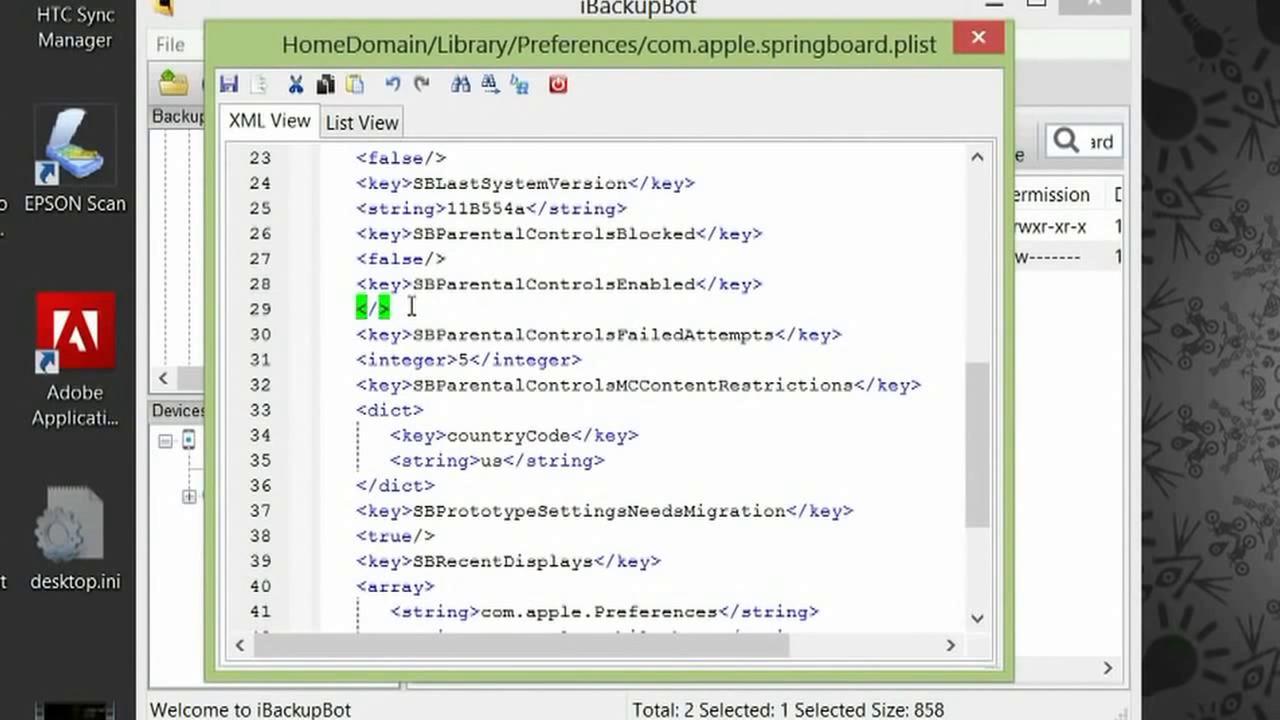
pyautogui.write('false')
pyautogui.click(470, 360)
pyautogui.write('0')
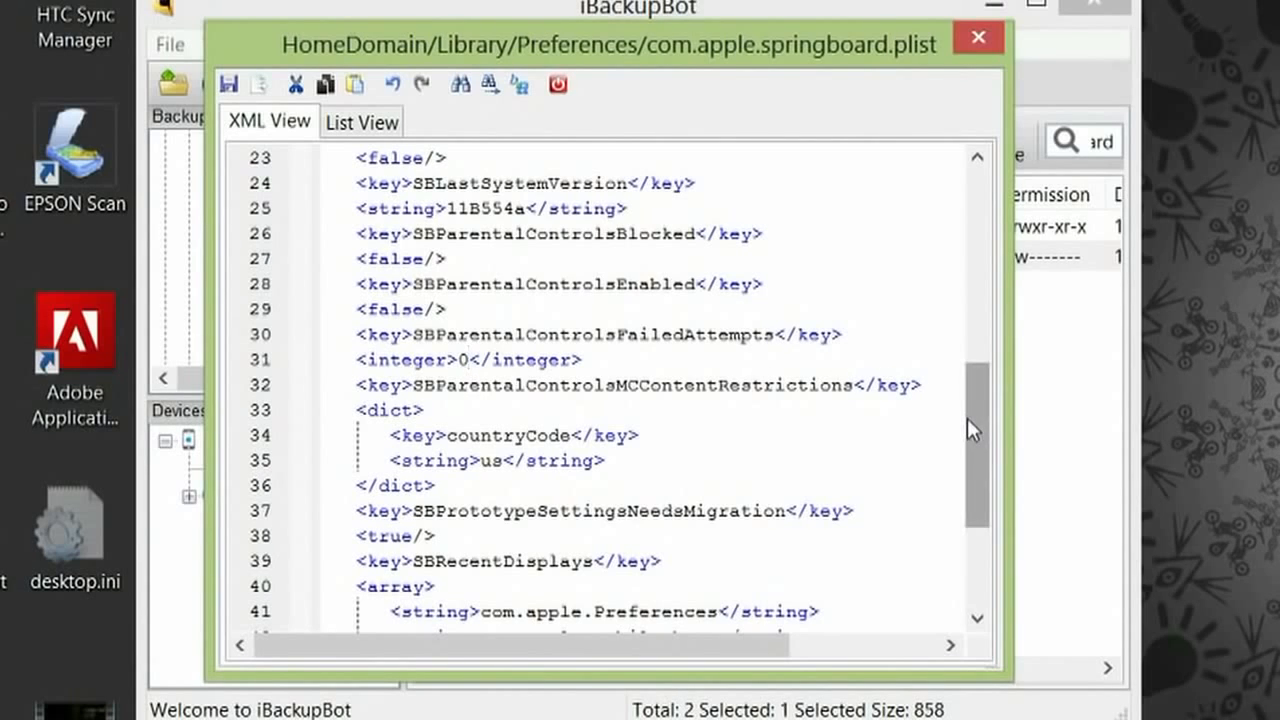
pyautogui.scroll(-3)
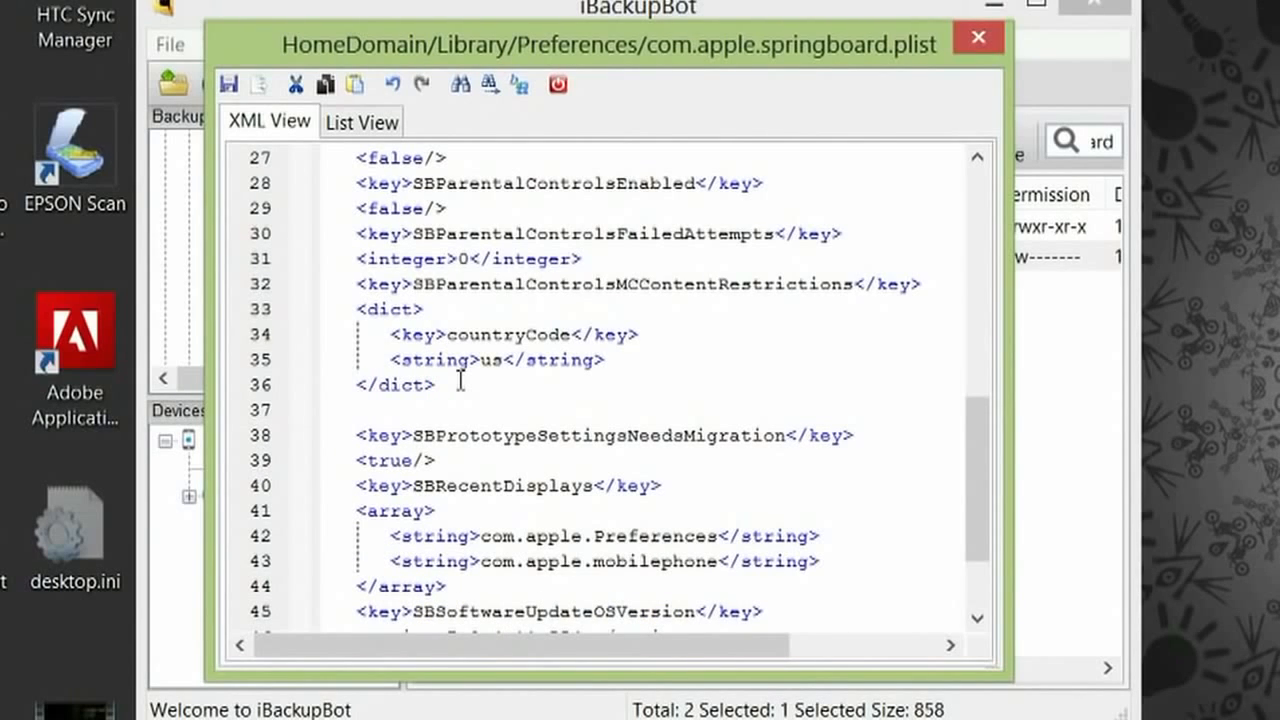
pyautogui.click(355, 409)
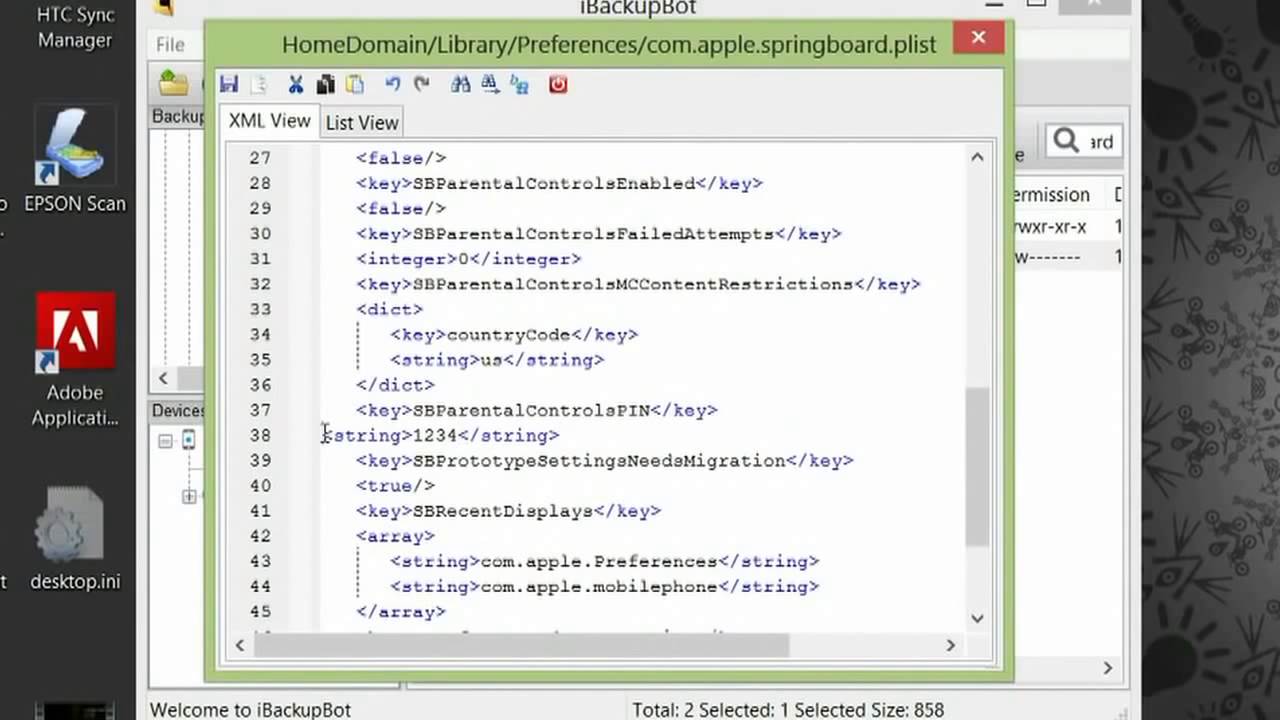
pyautogui.moveTo(315, 450)
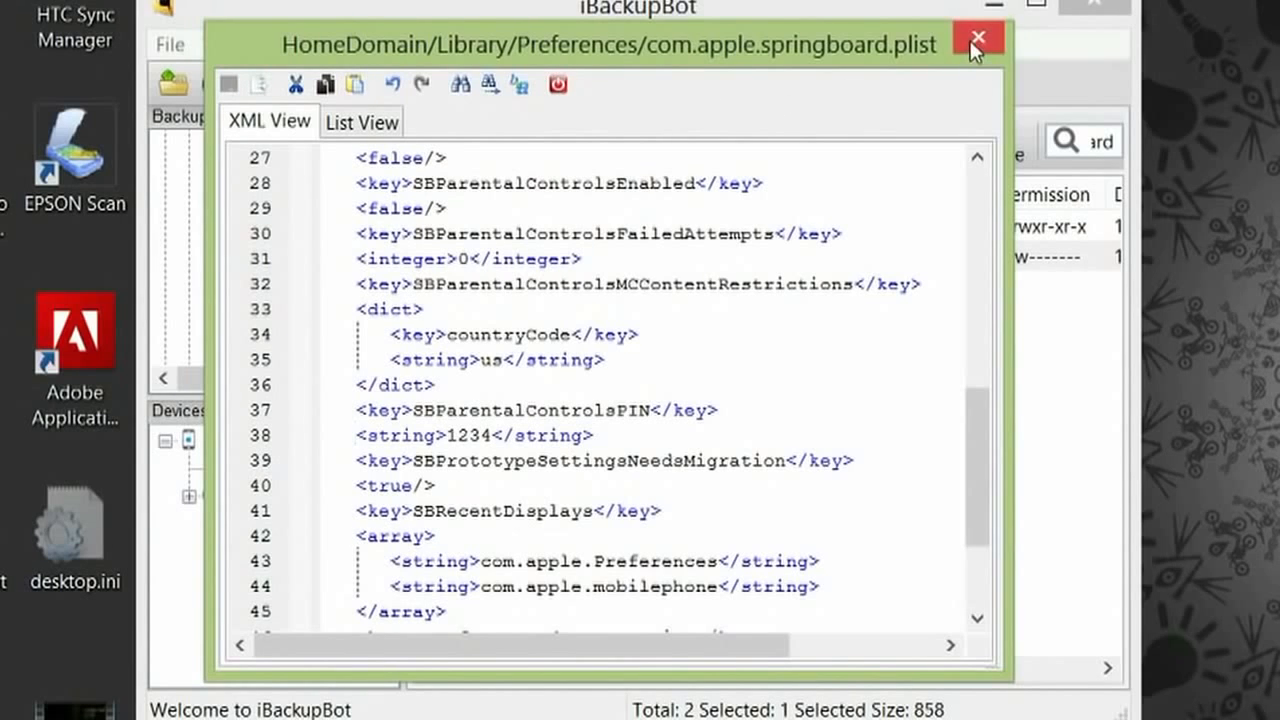
pyautogui.click(978, 37)
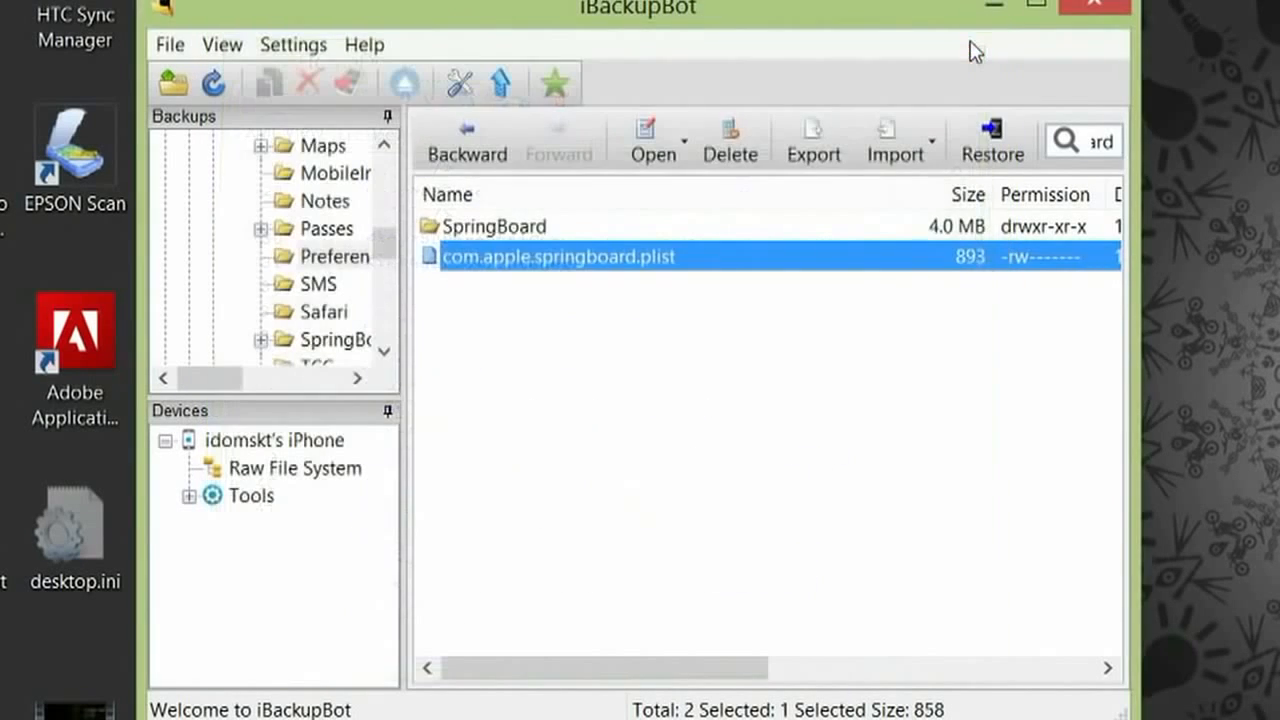
# Go back, select the iPhone backup entry and bring up its Restore Options, leaving the name unchanged.
pyautogui.click(335, 311)
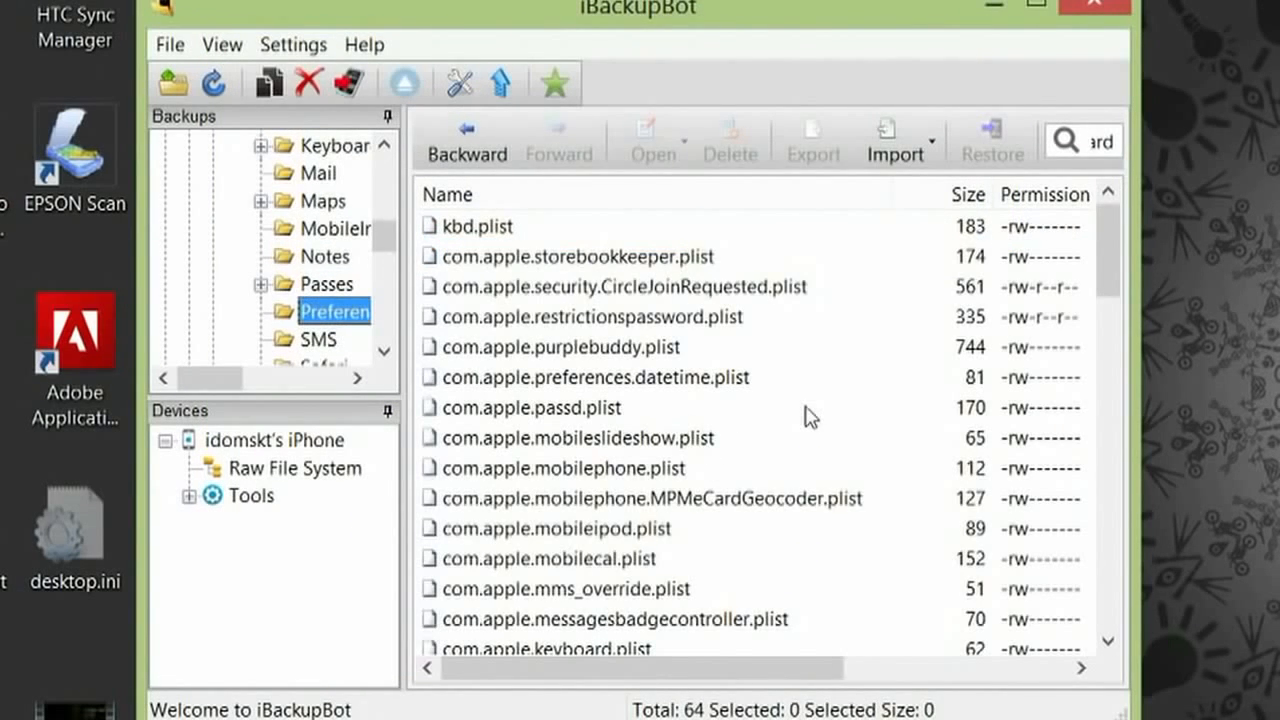
pyautogui.moveTo(393, 217)
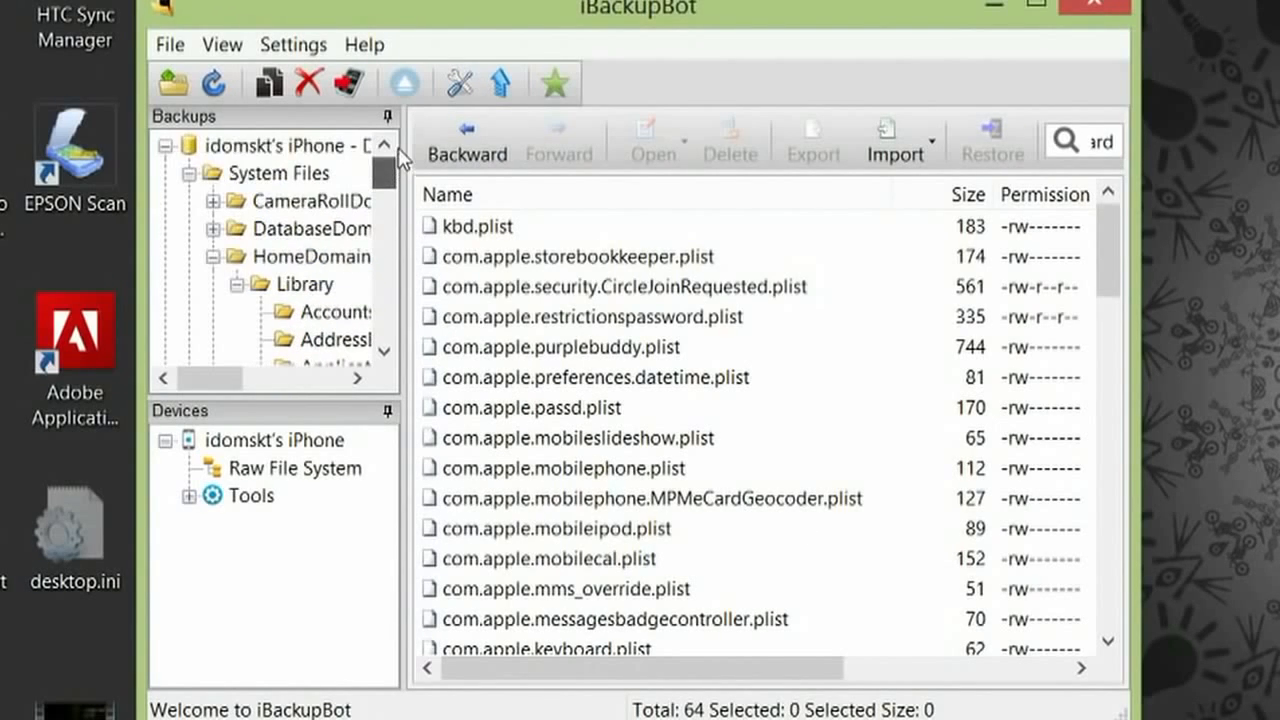
pyautogui.click(275, 145)
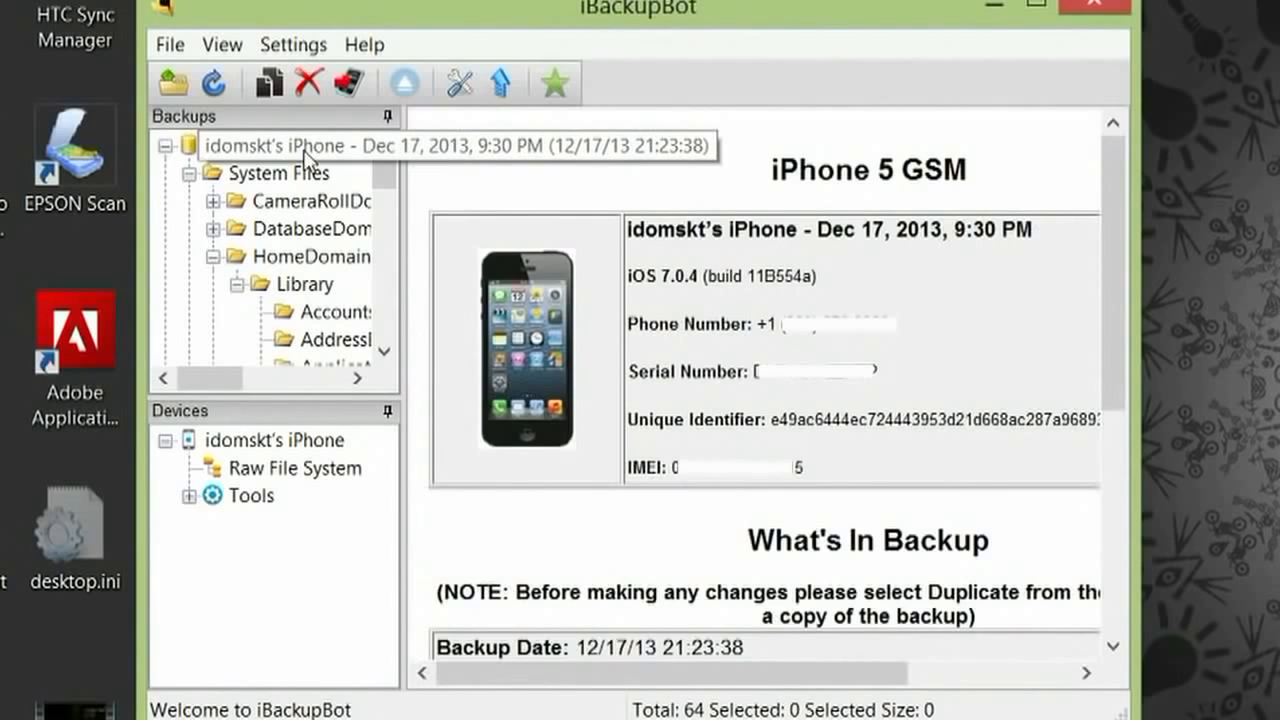
pyautogui.click(280, 146)
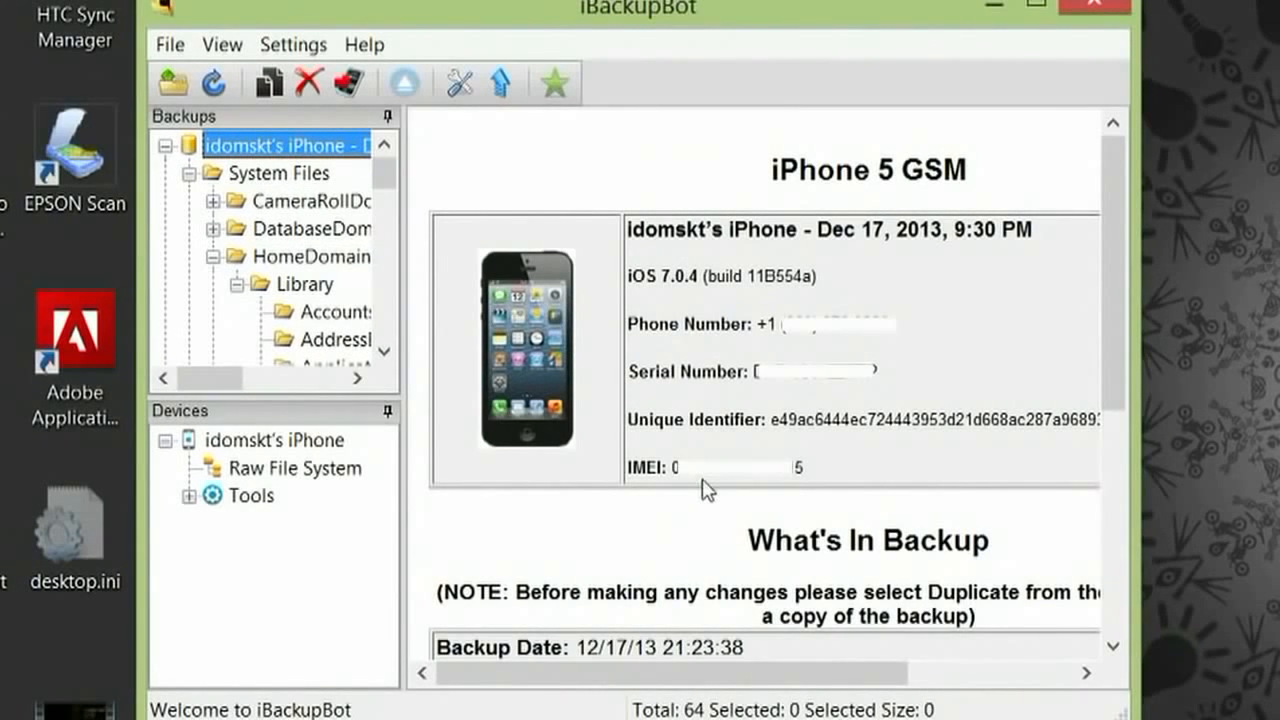
pyautogui.press('Ctrl+t')
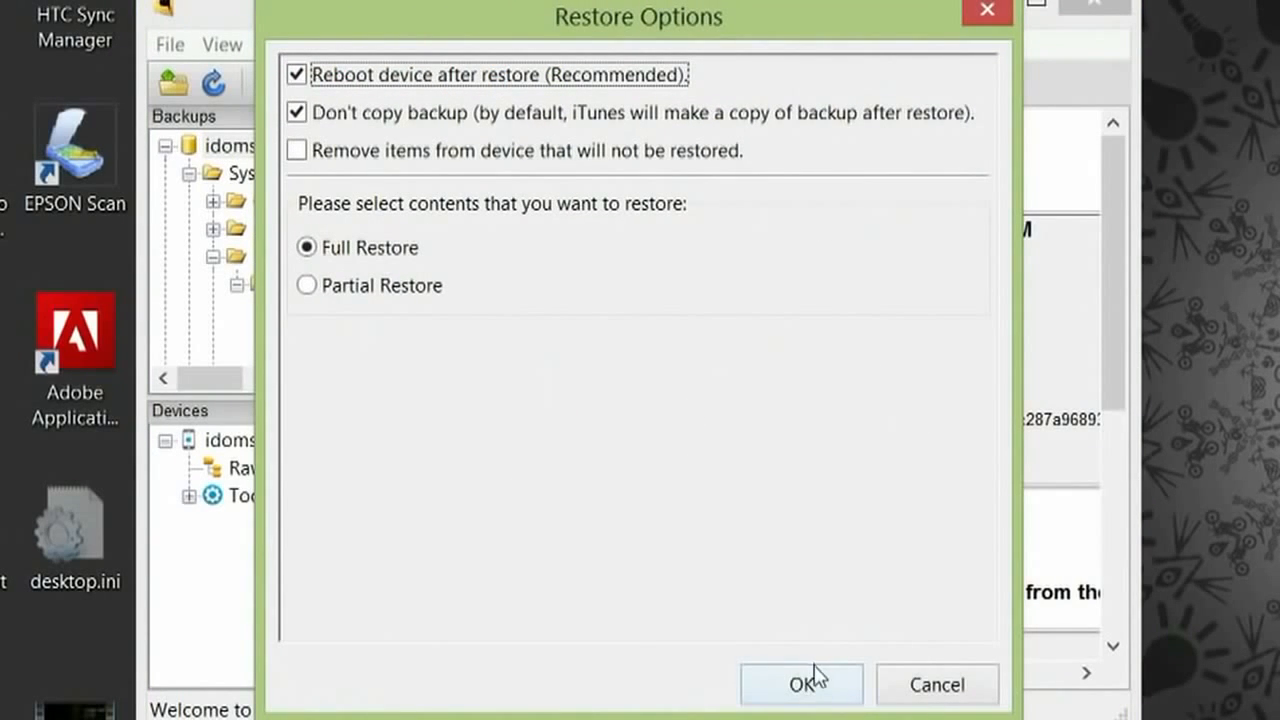
# Confirm Full Restore with Reboot after restore; the restore fails with error code -37.
pyautogui.click(801, 685)
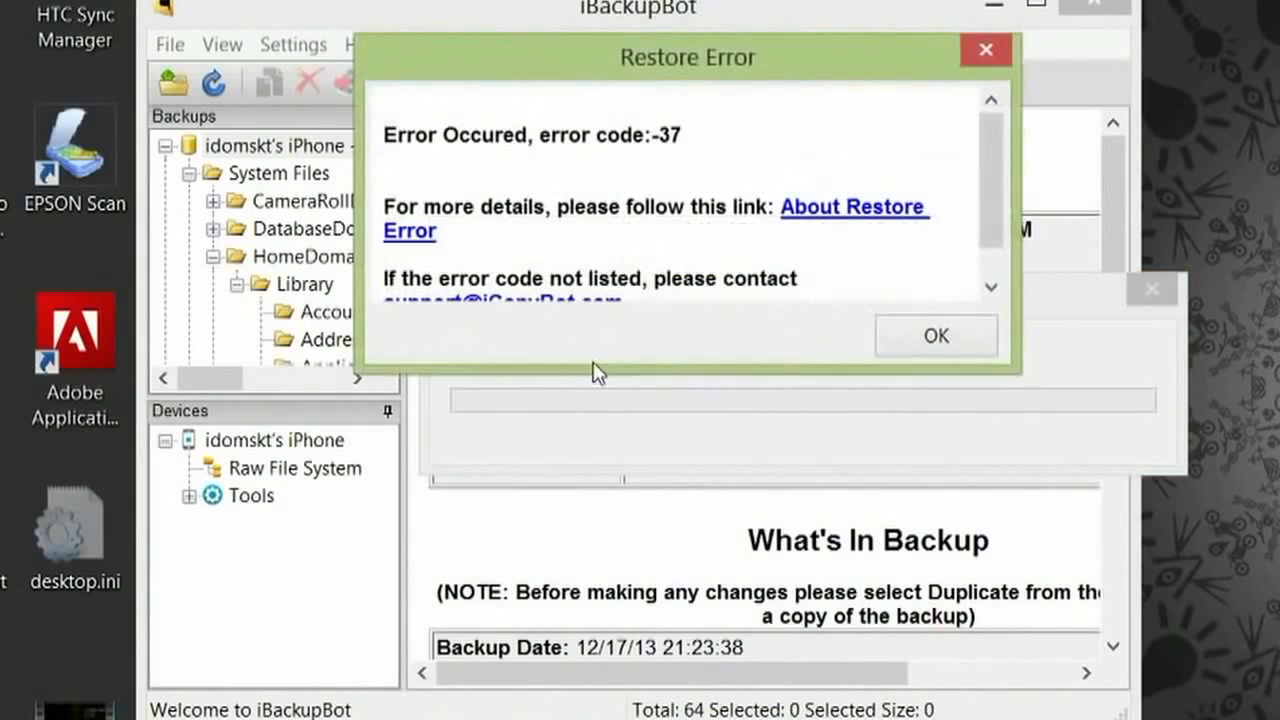
pyautogui.moveTo(790, 335)
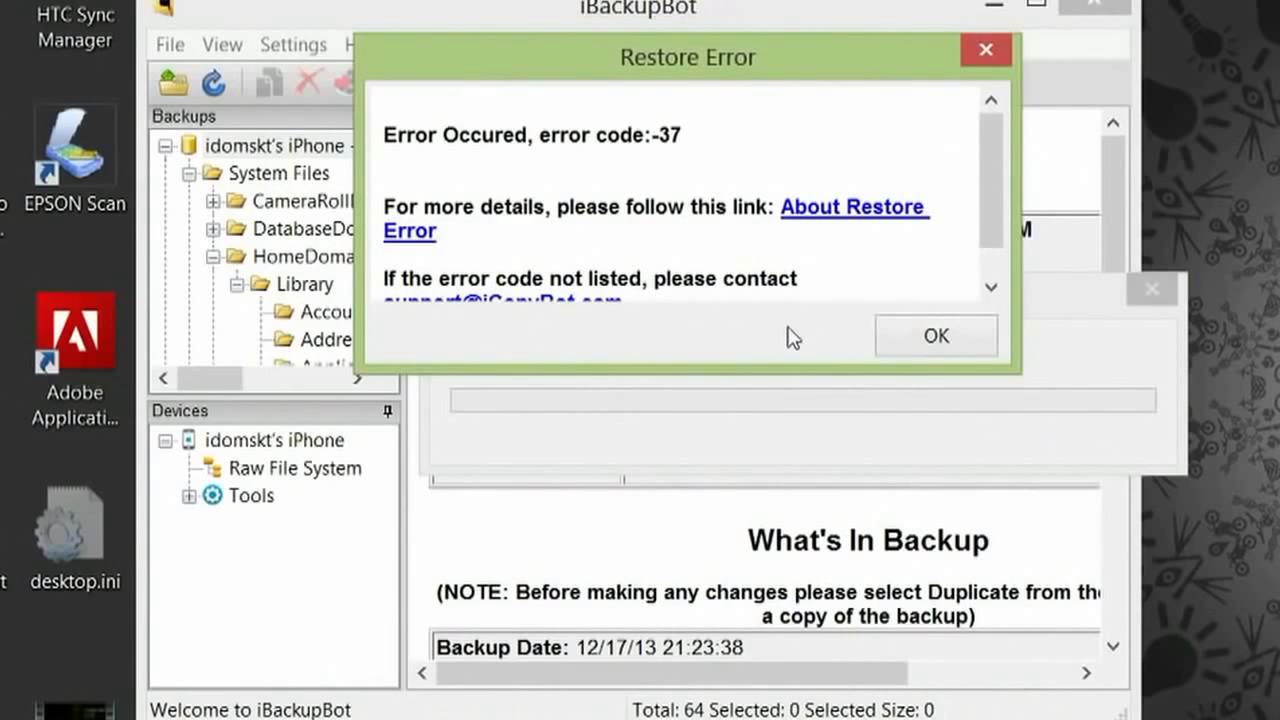
pyautogui.moveTo(613, 166)
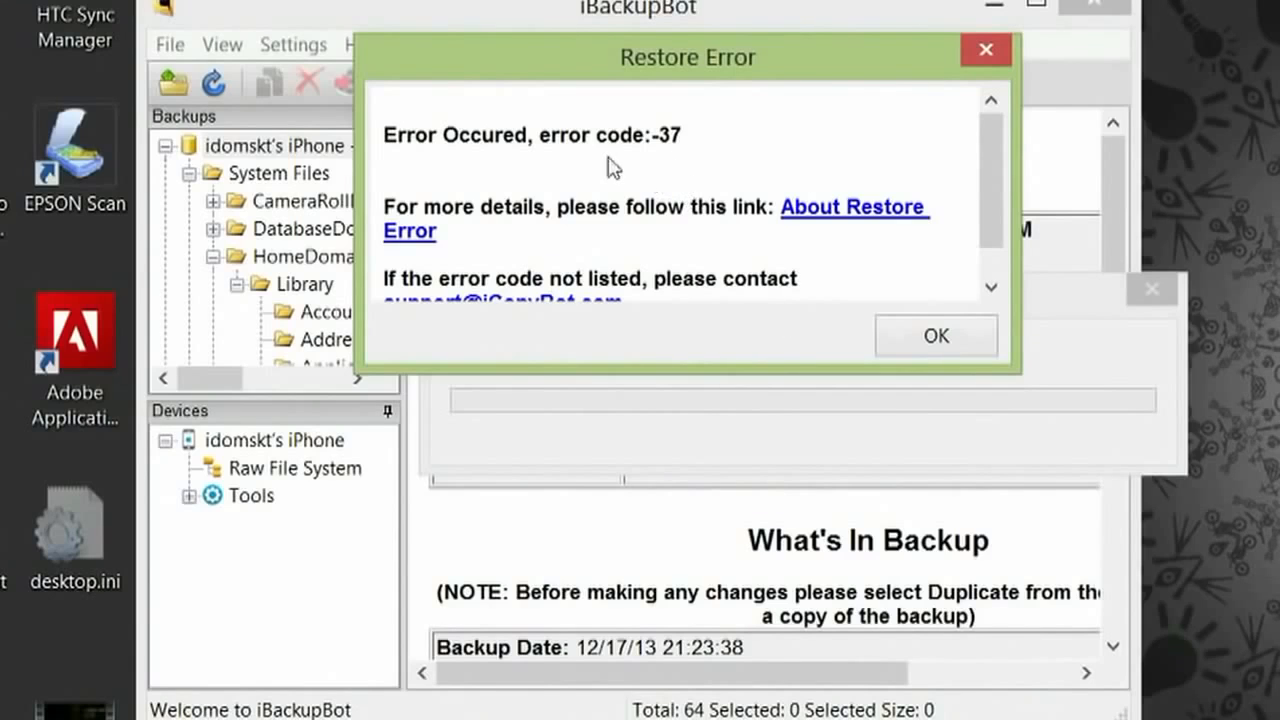
pyautogui.moveTo(735, 243)
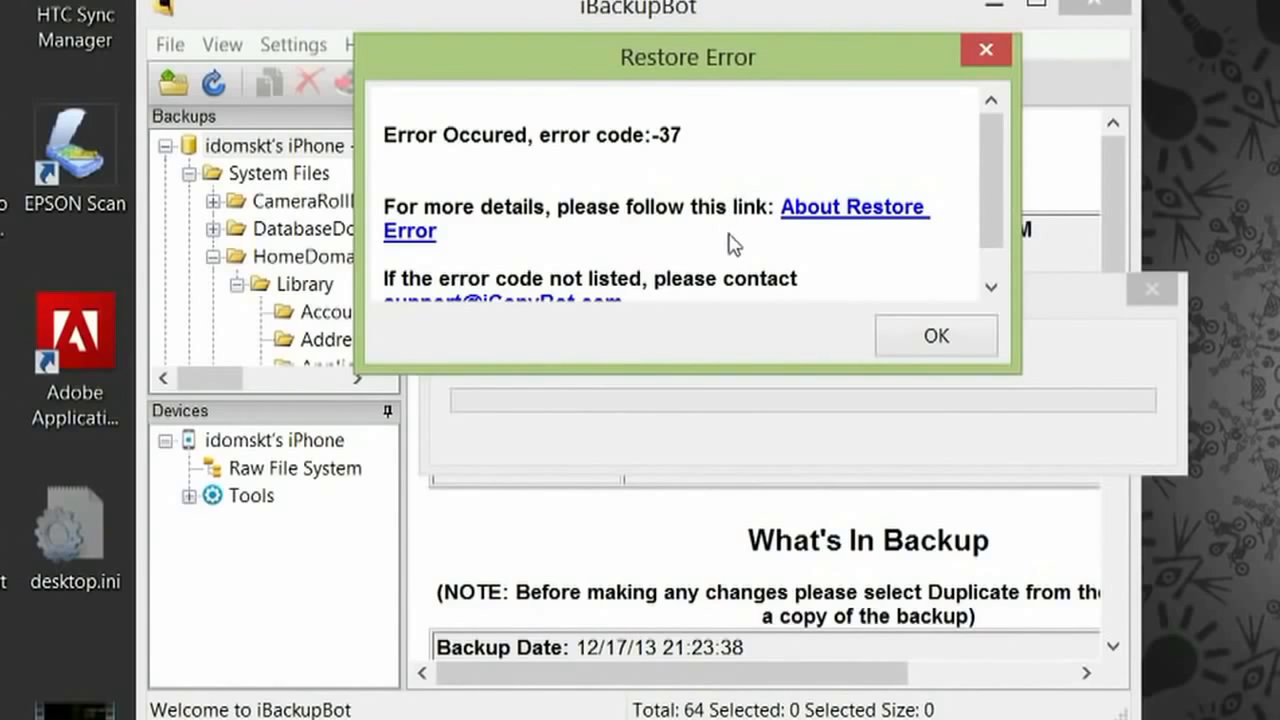